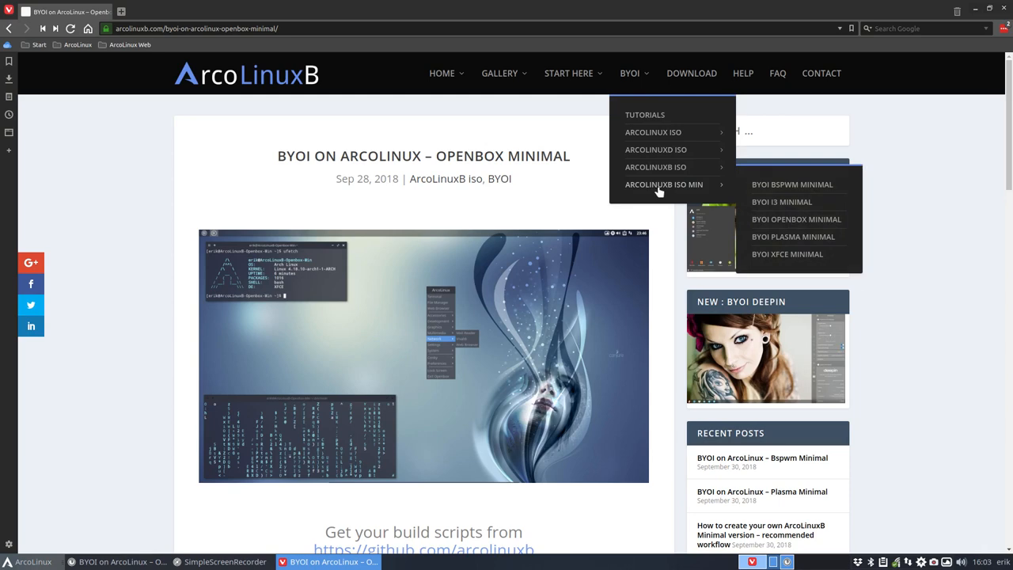
mouse_move(791, 237)
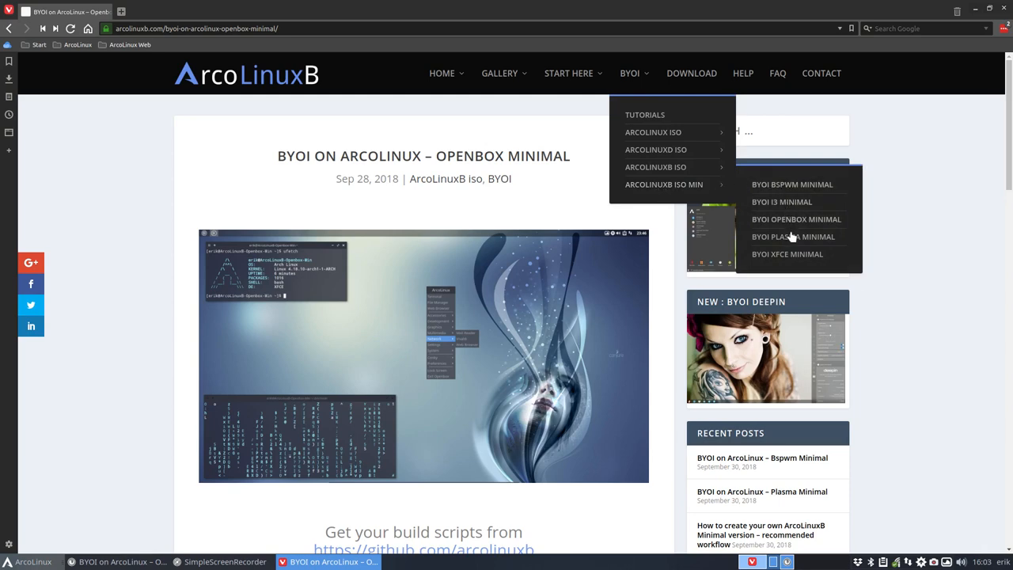
mouse_move(689, 184)
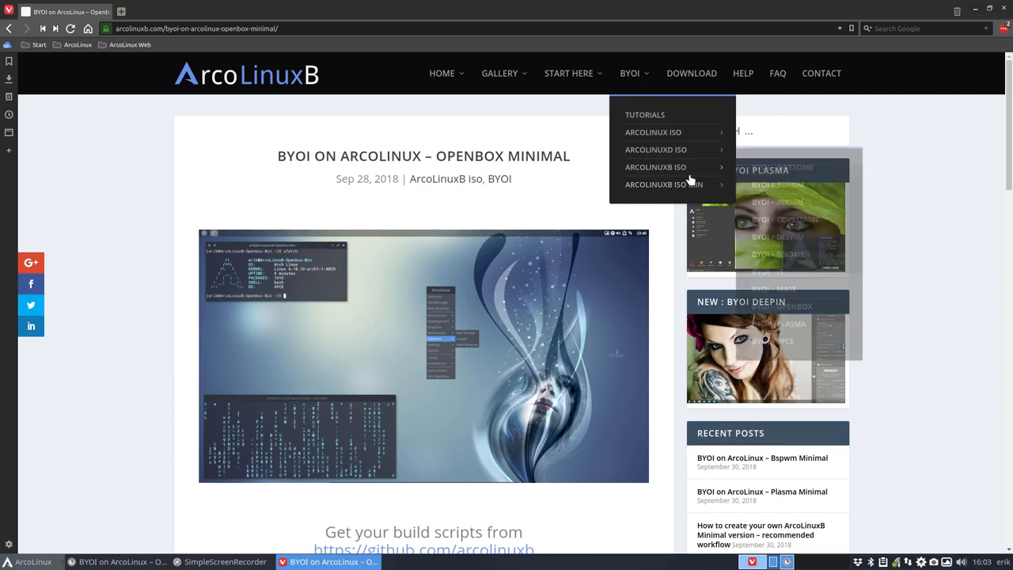
mouse_move(656, 166)
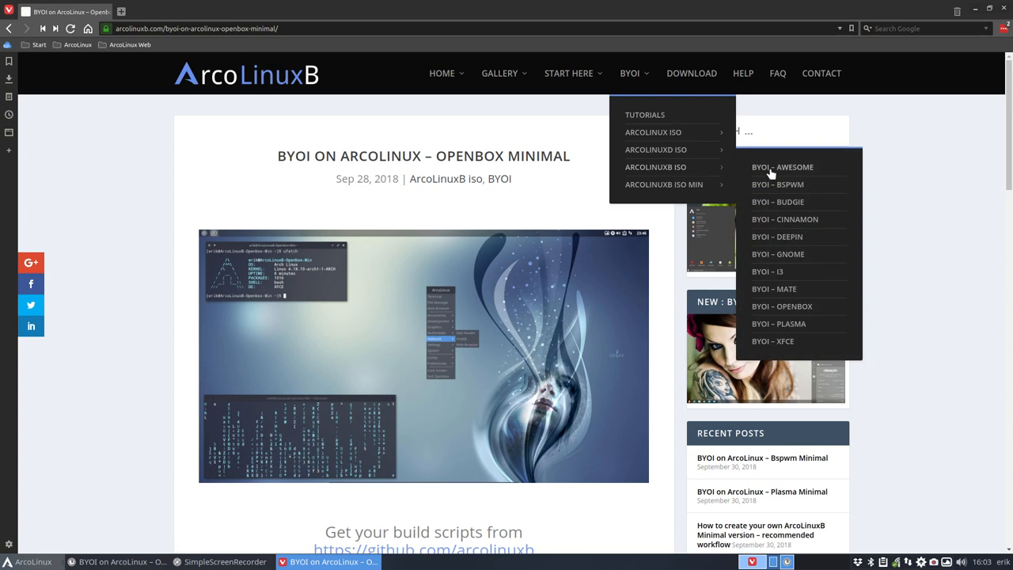
mouse_move(663, 184)
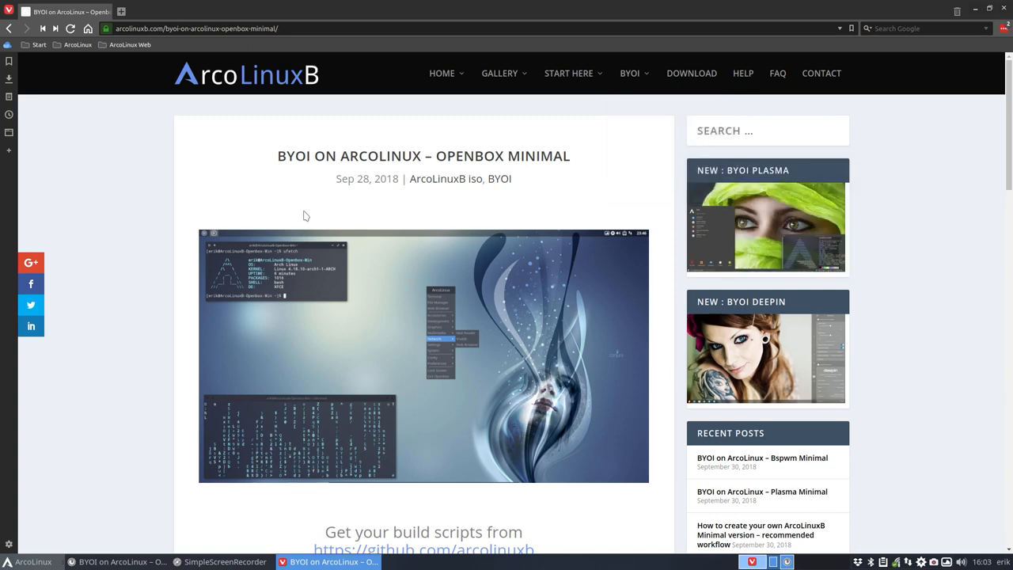
Step: Scroll the Vivaldi article down to step one's arco-openbox-minimal git clone command
scroll("down", 3)
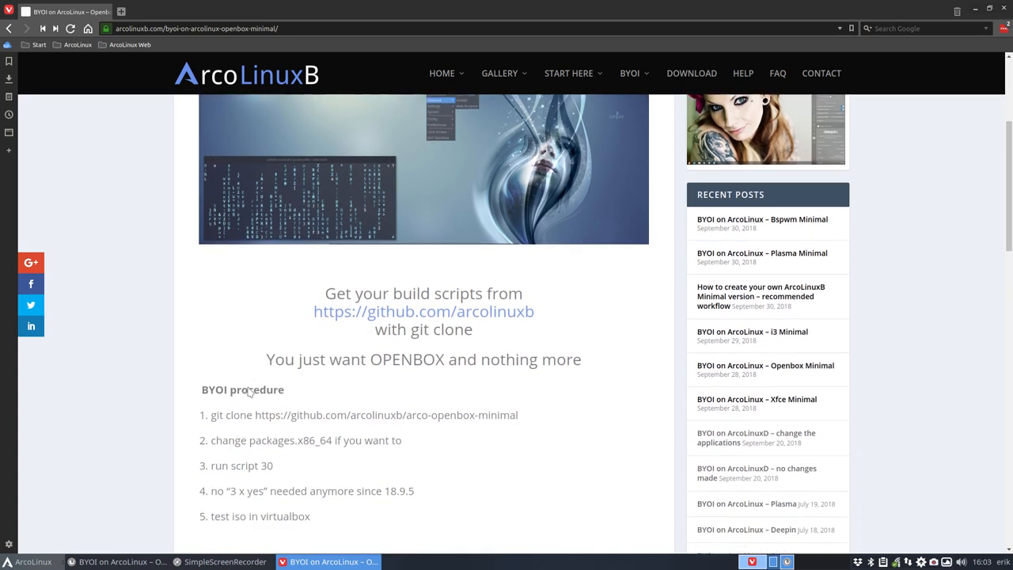
scroll("down", 3)
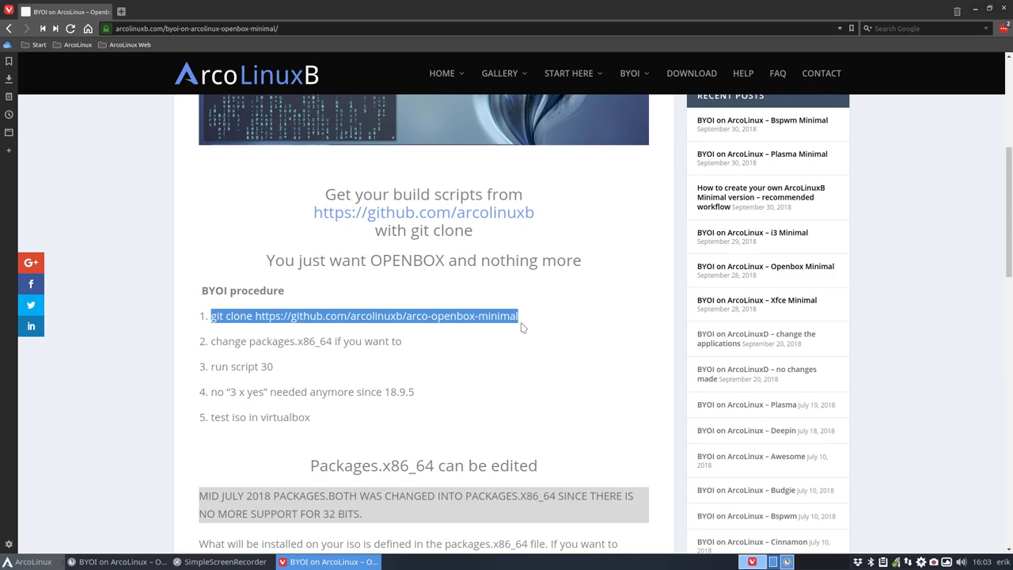
mouse_move(498, 115)
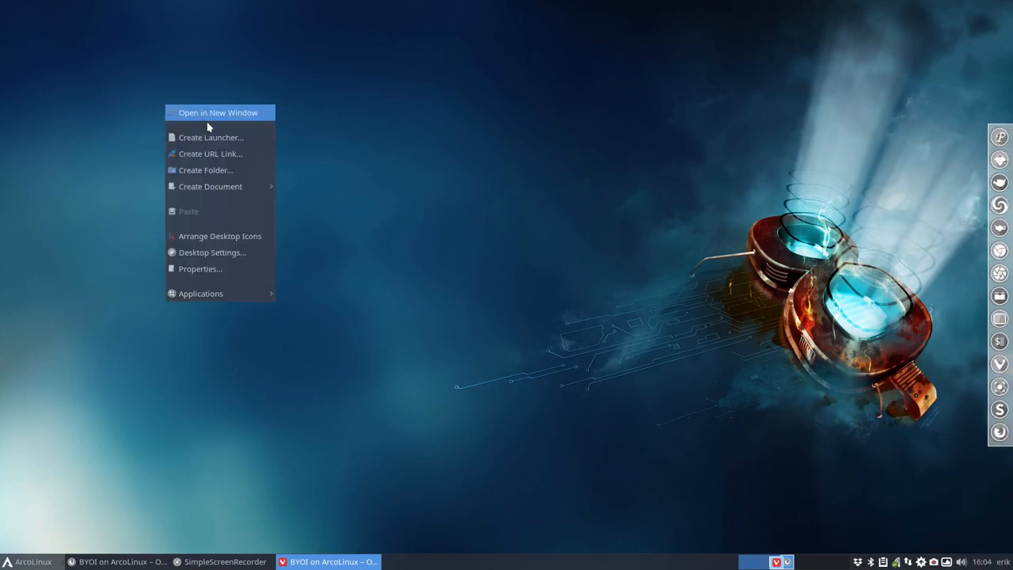
Step: Open the cloned arco-openbox-minimal repository's archiso folder from the Desktop in Thunar
left_click(218, 112)
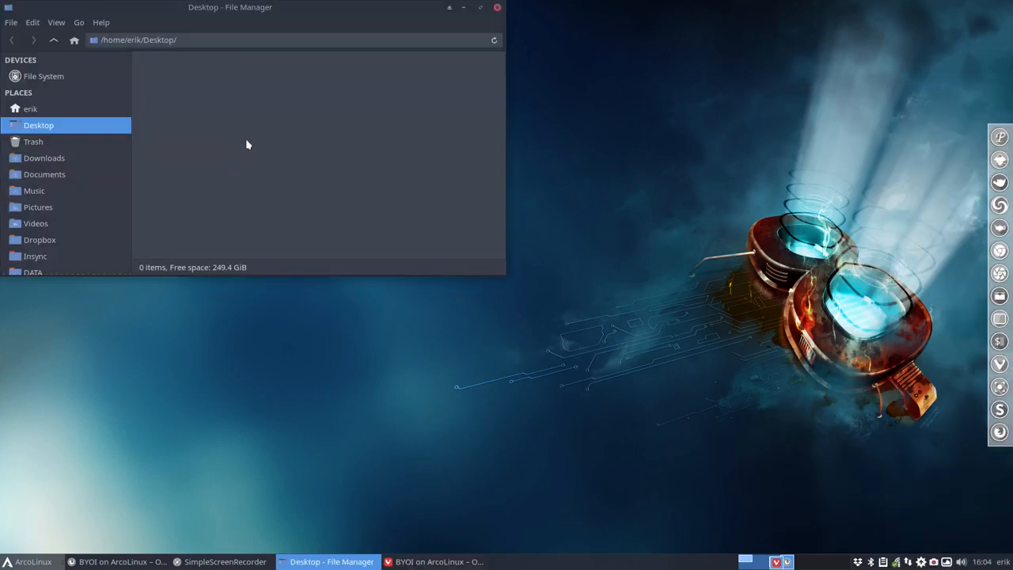
mouse_move(198, 115)
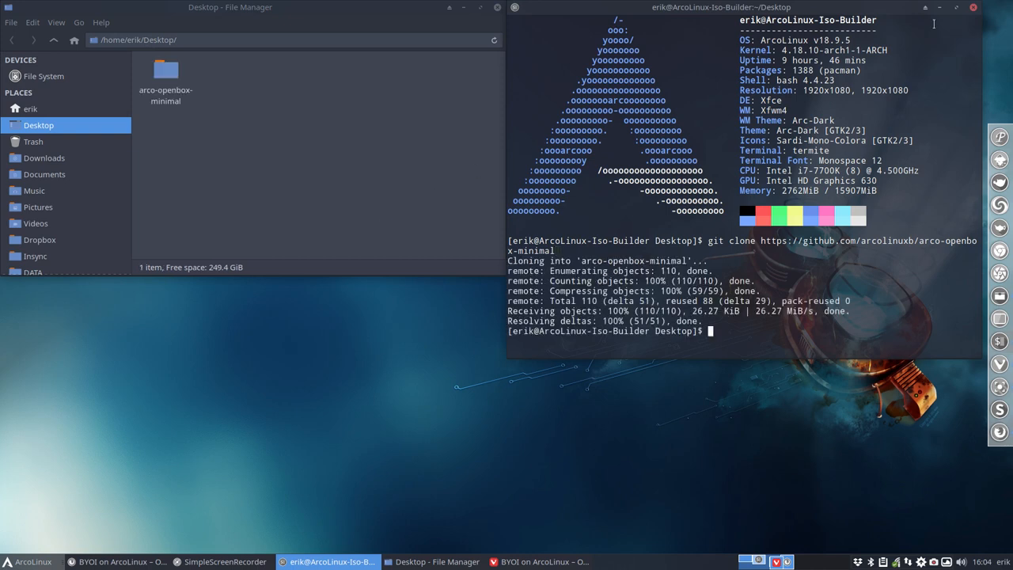
left_click(974, 7)
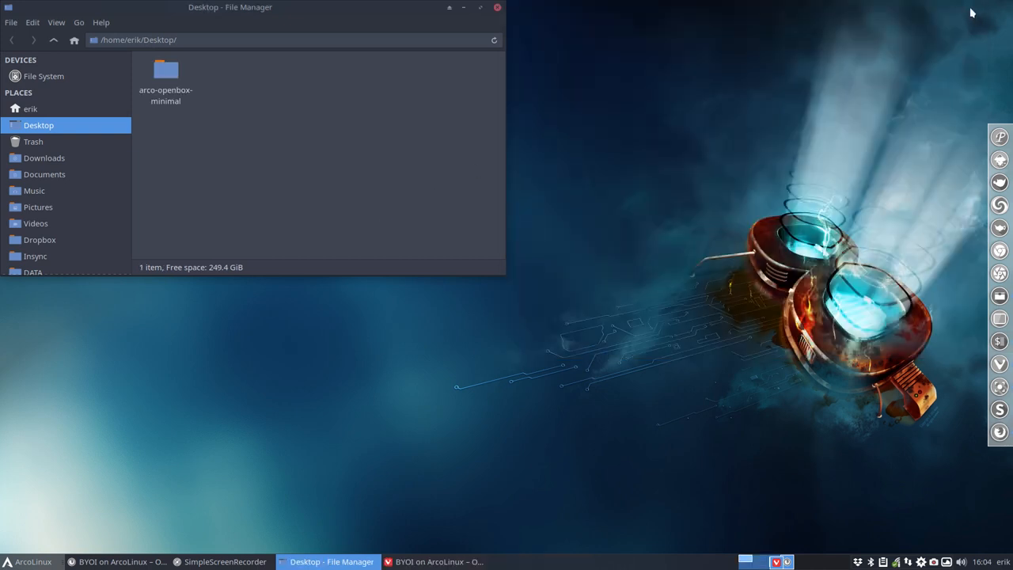
double_click(165, 72)
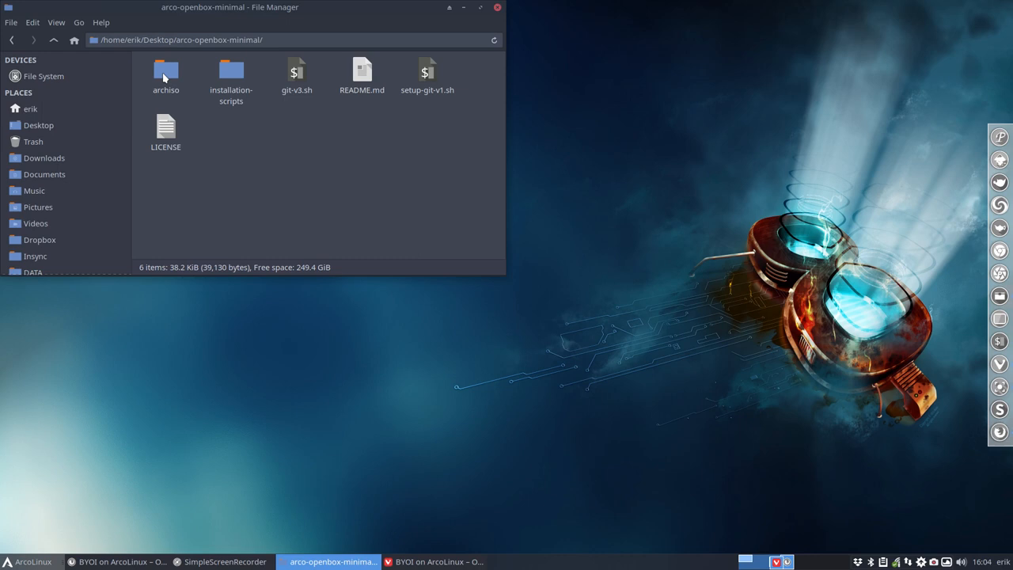
left_click(166, 75)
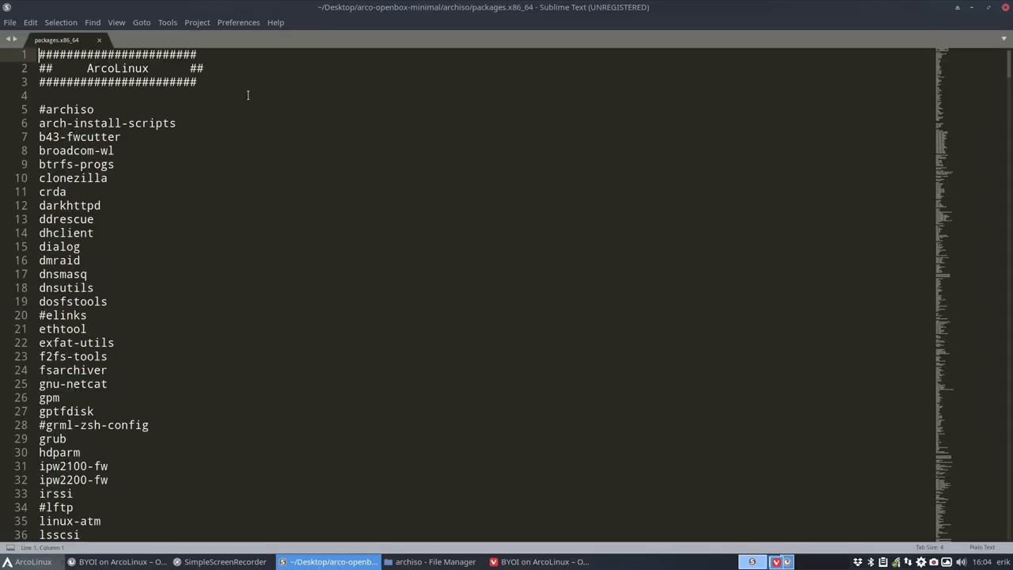
mouse_move(181, 209)
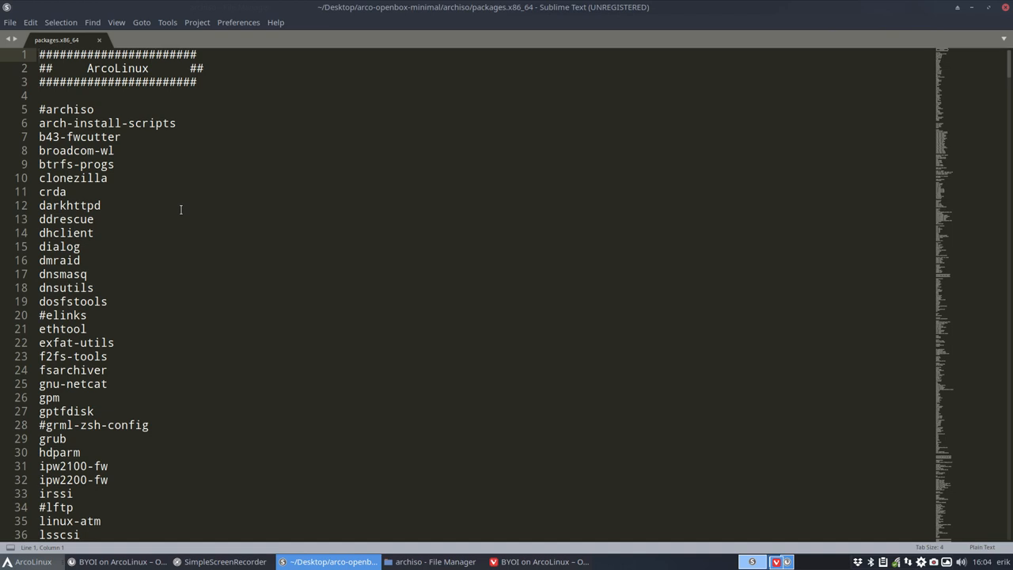
scroll("down", 3)
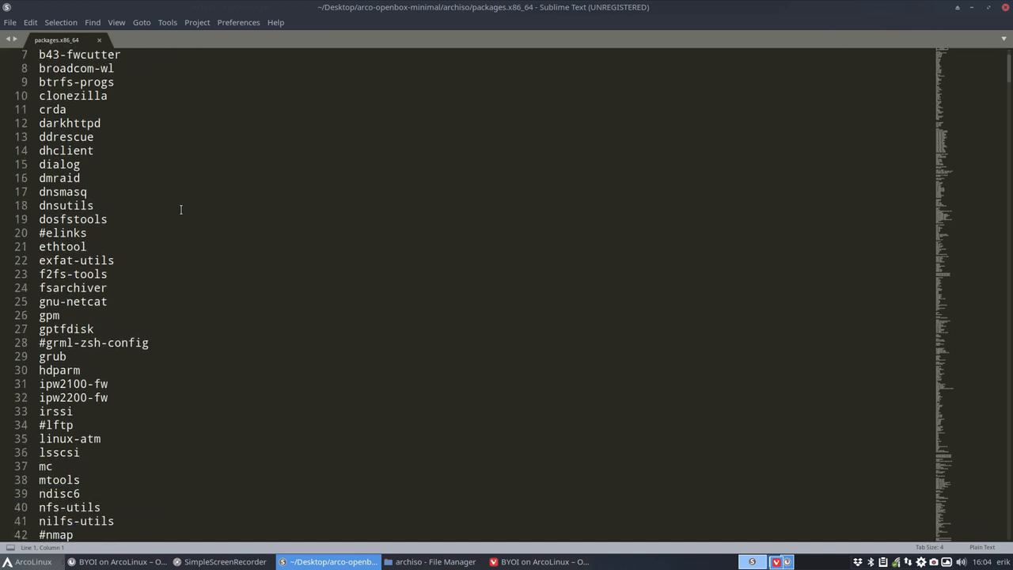
scroll("down", 3)
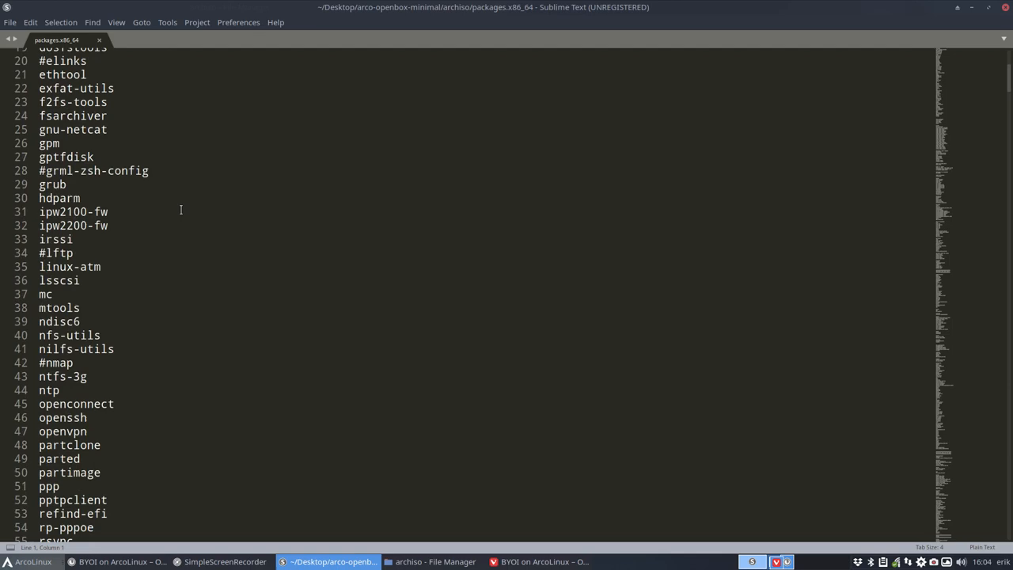
scroll("down", 3)
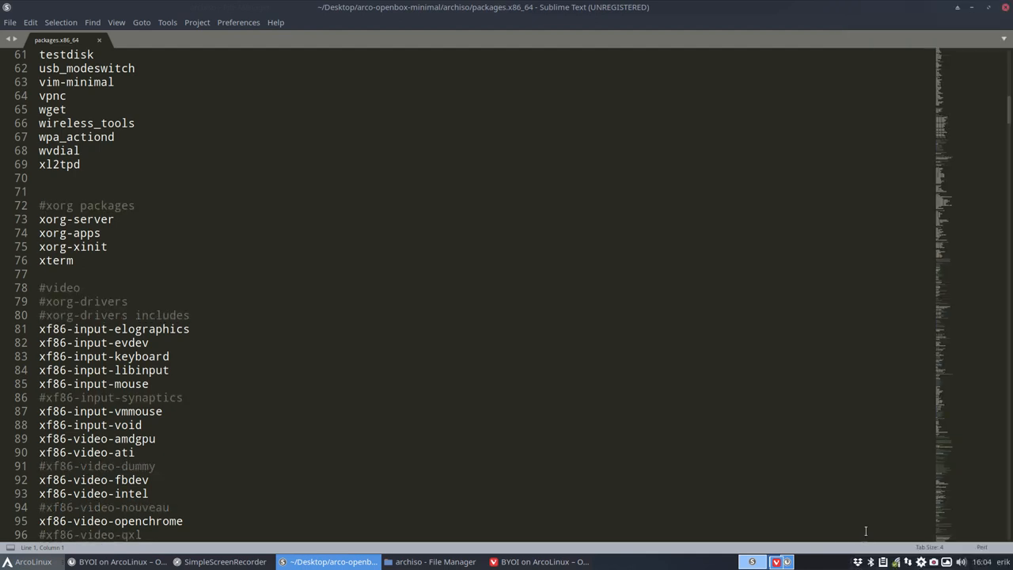
scroll("down", 3)
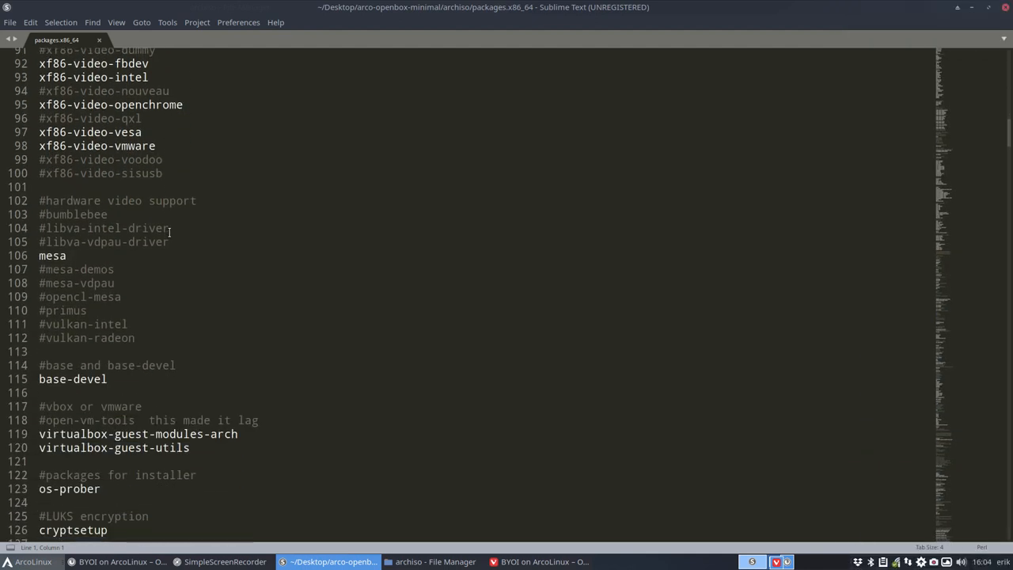
scroll("down", 3)
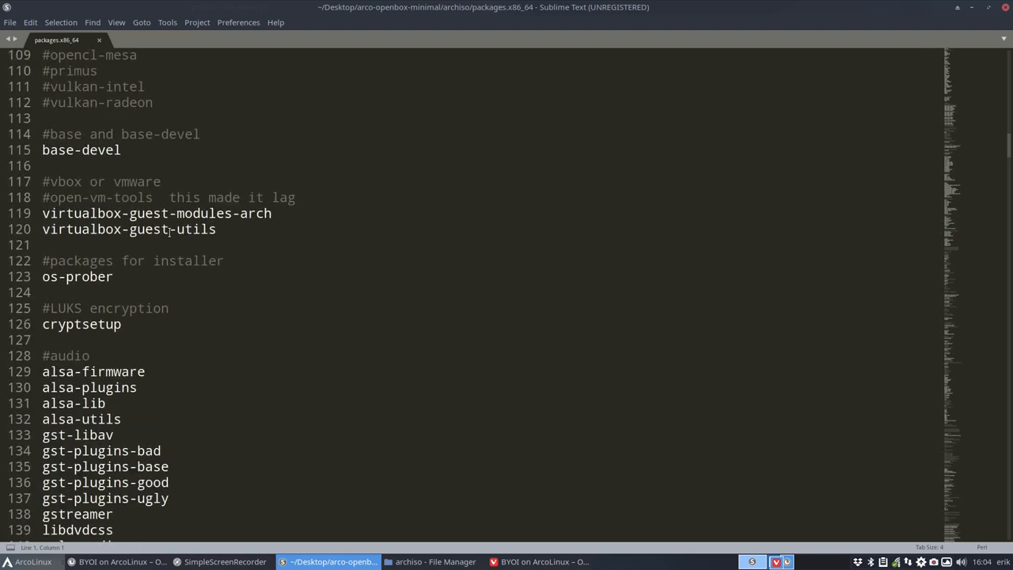
scroll("down", 3)
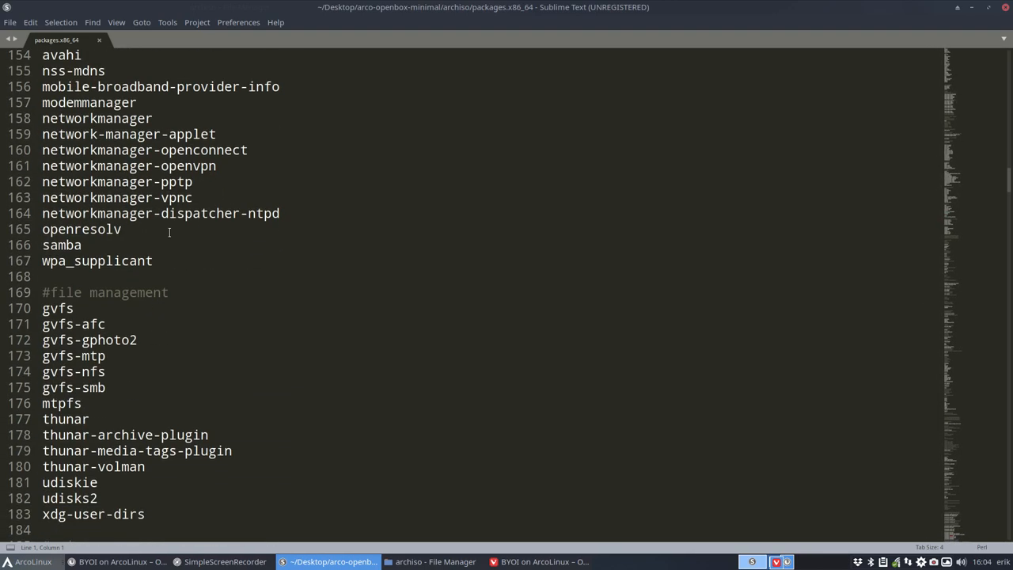
scroll("up", 3)
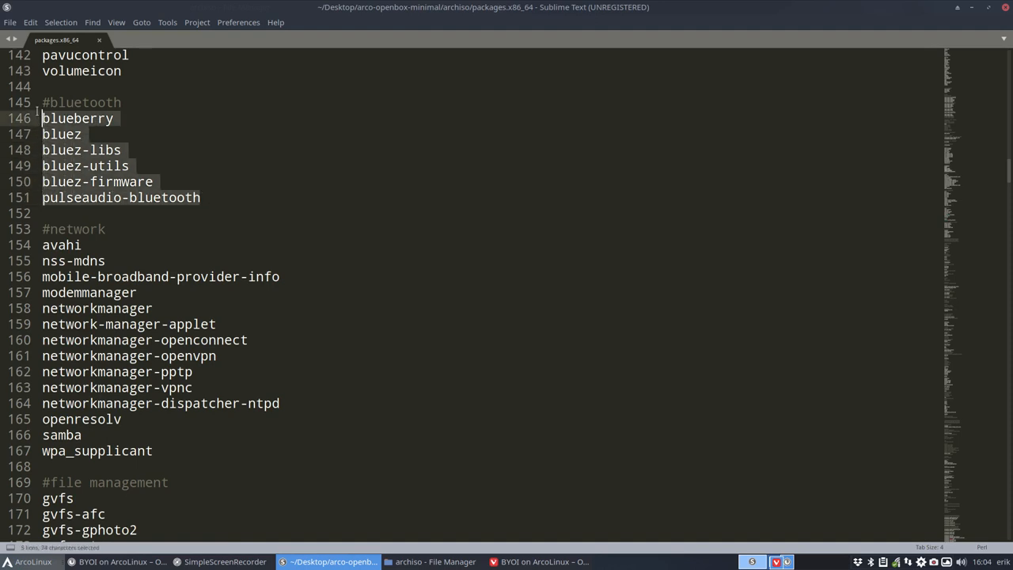
left_click(114, 118)
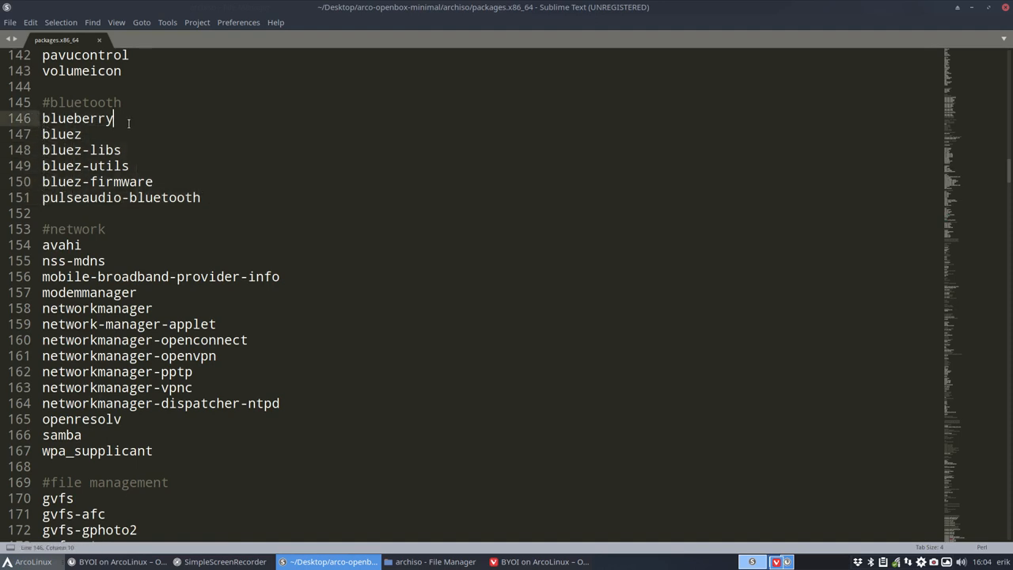
scroll("down", 3)
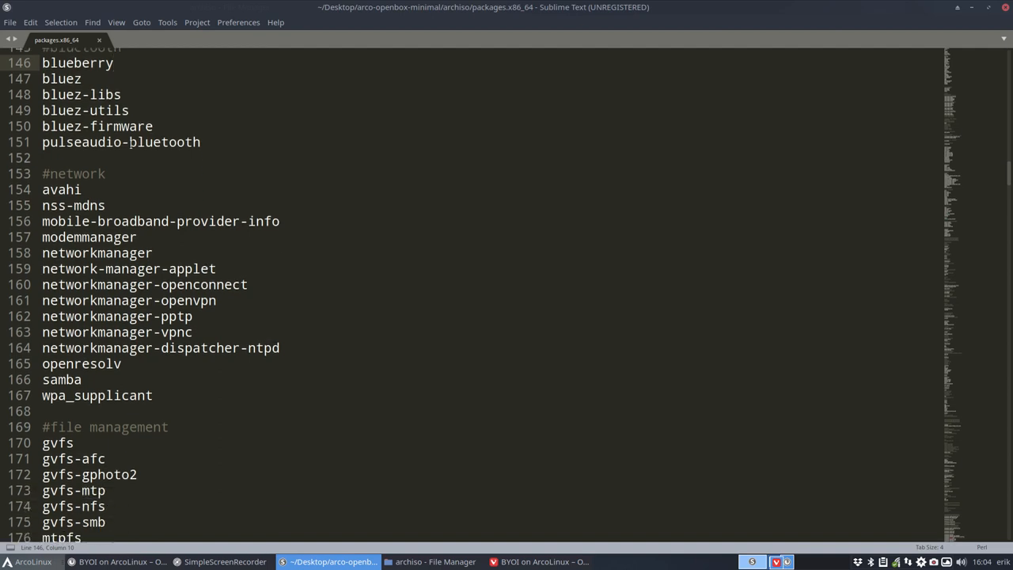
scroll("down", 3)
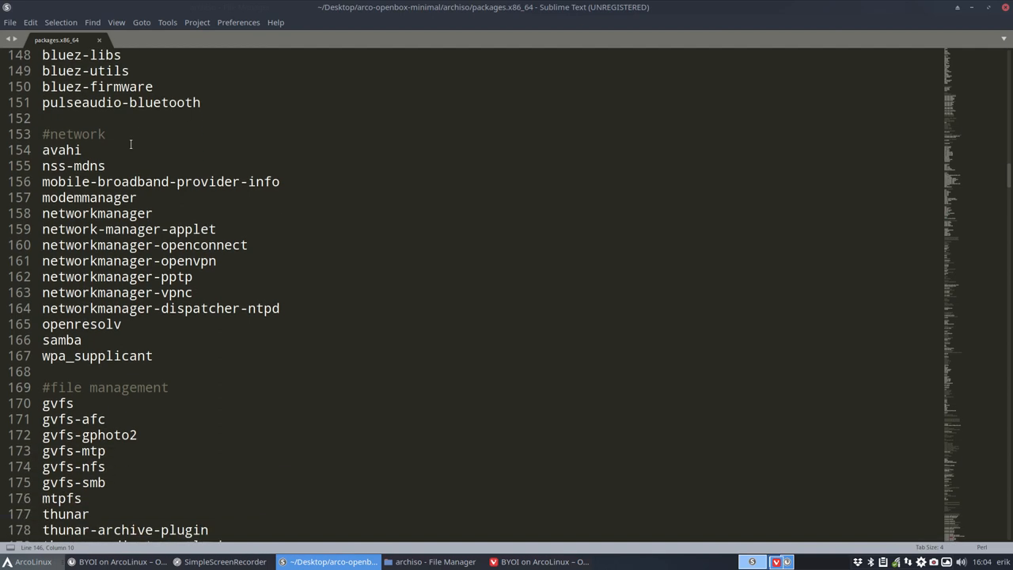
scroll("down", 3)
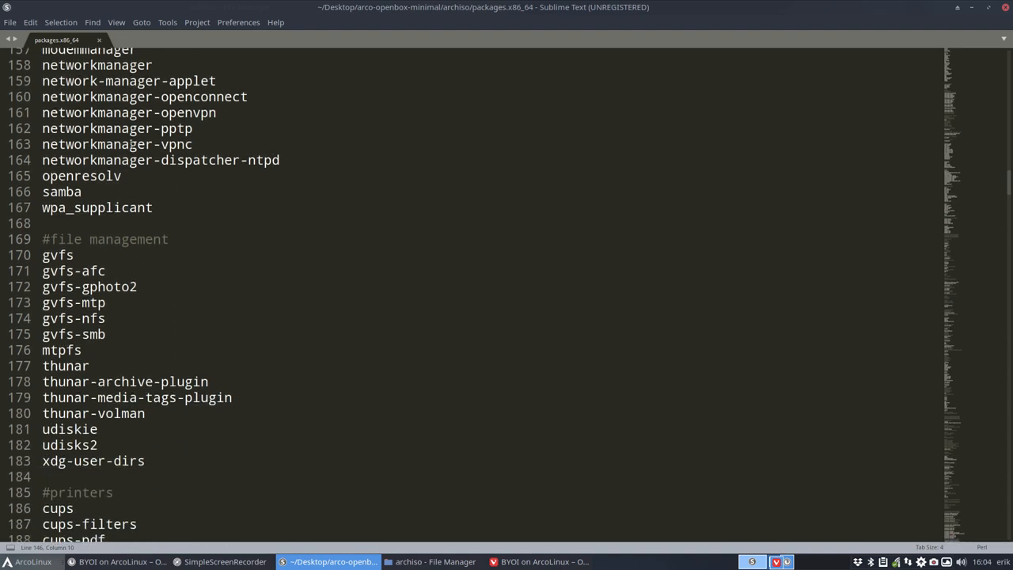
scroll("down", 3)
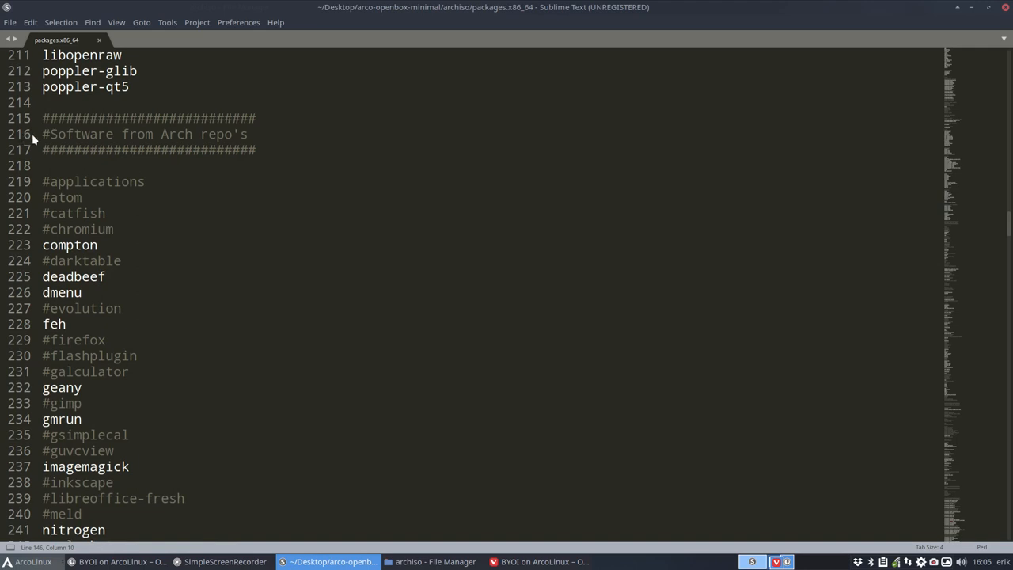
Step: Add a leading # to the first unwanted package lines, starting with geany
scroll("down", 3)
type("#")
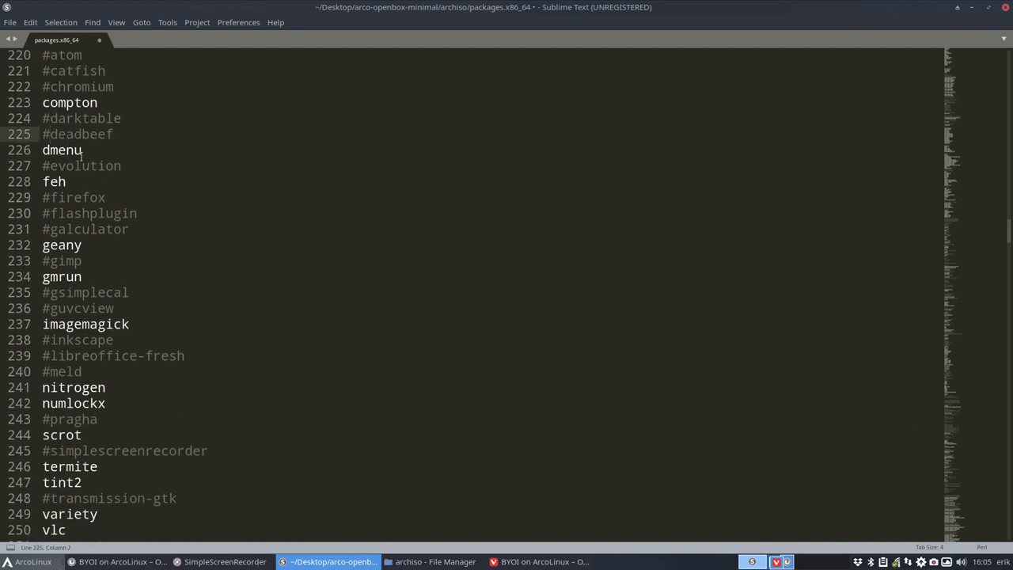
scroll("down", 3)
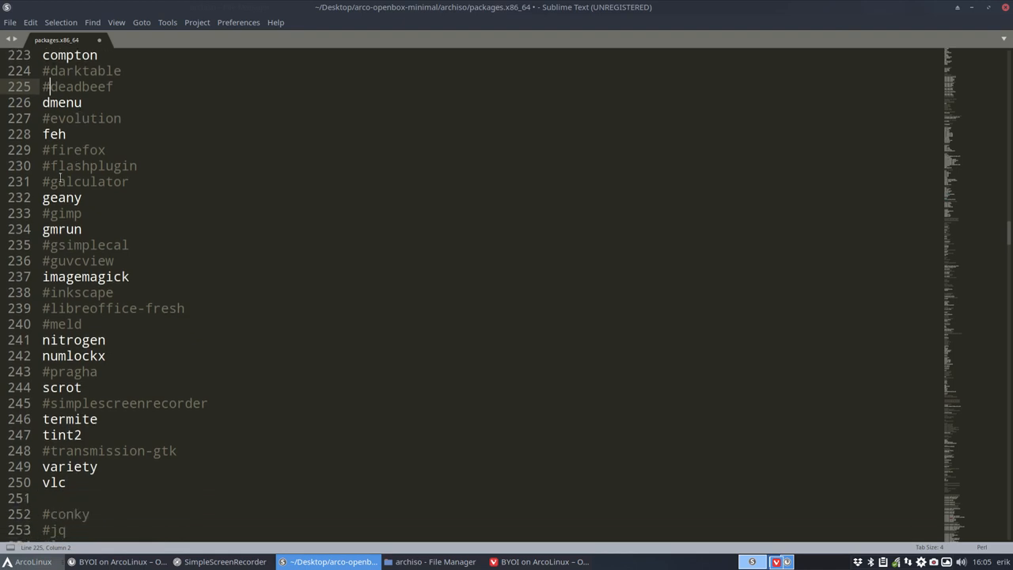
left_click(43, 197)
type("#")
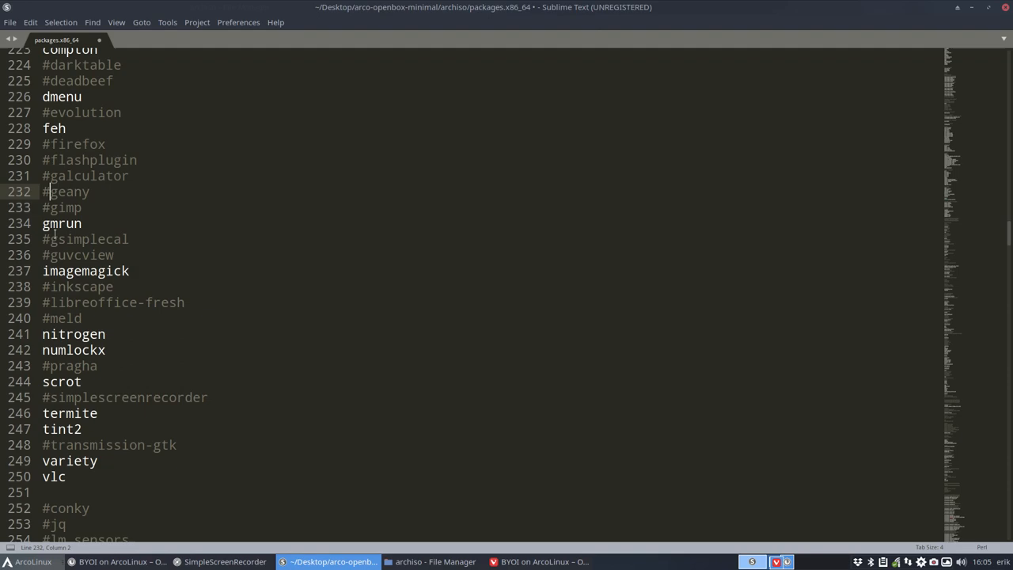
scroll("down", 3)
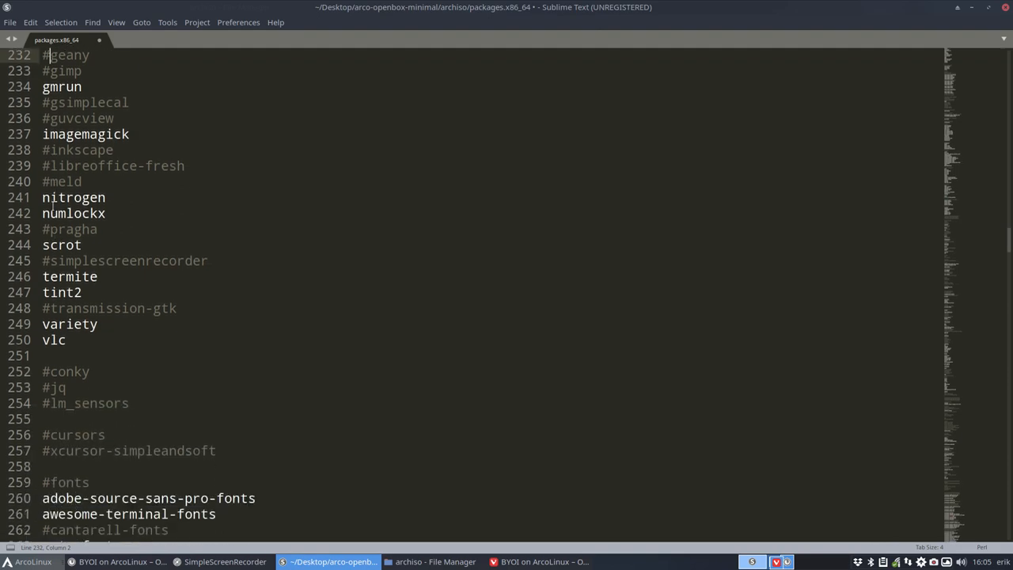
scroll("down", 3)
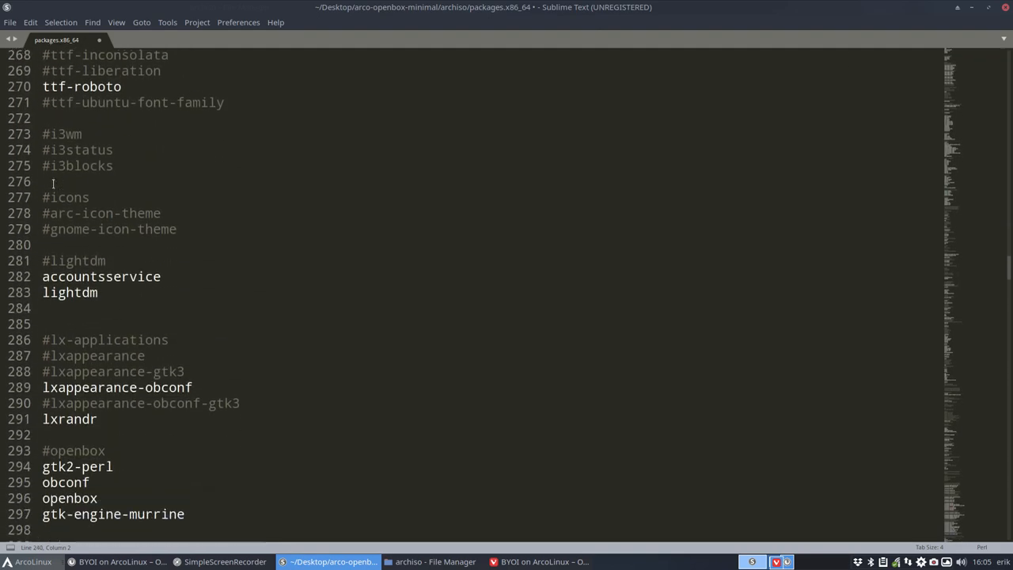
scroll("up", 3)
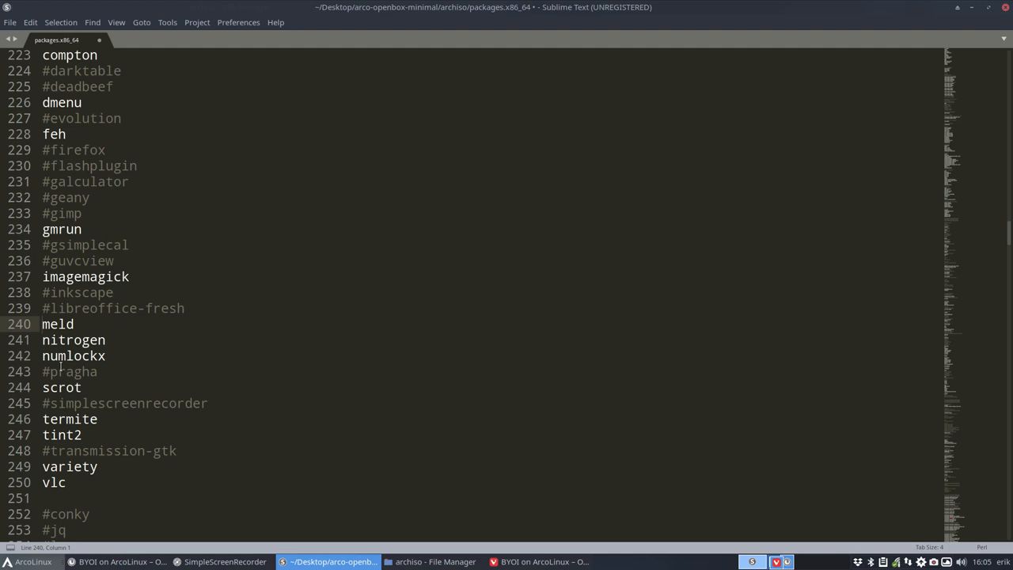
scroll("down", 3)
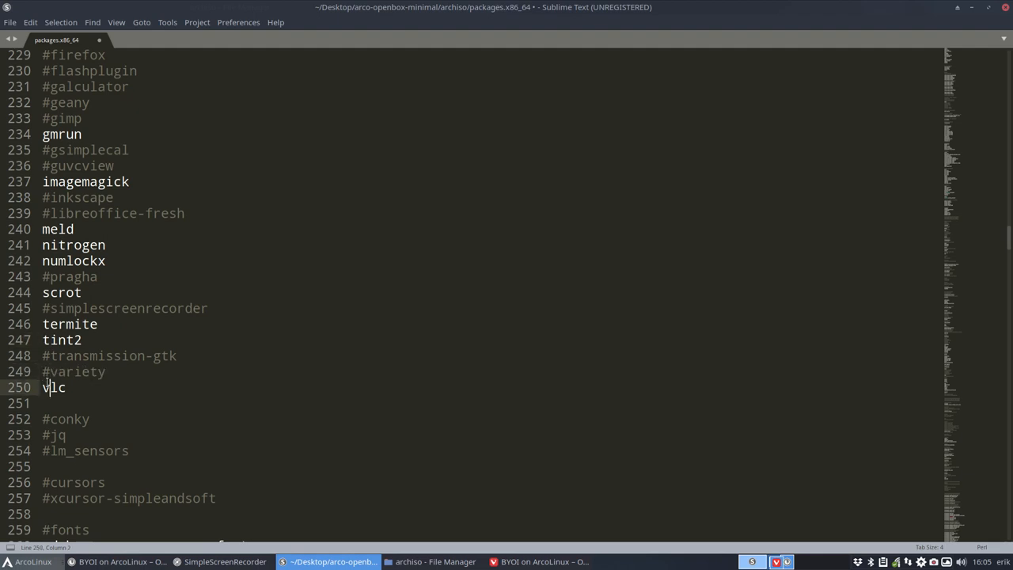
type("#")
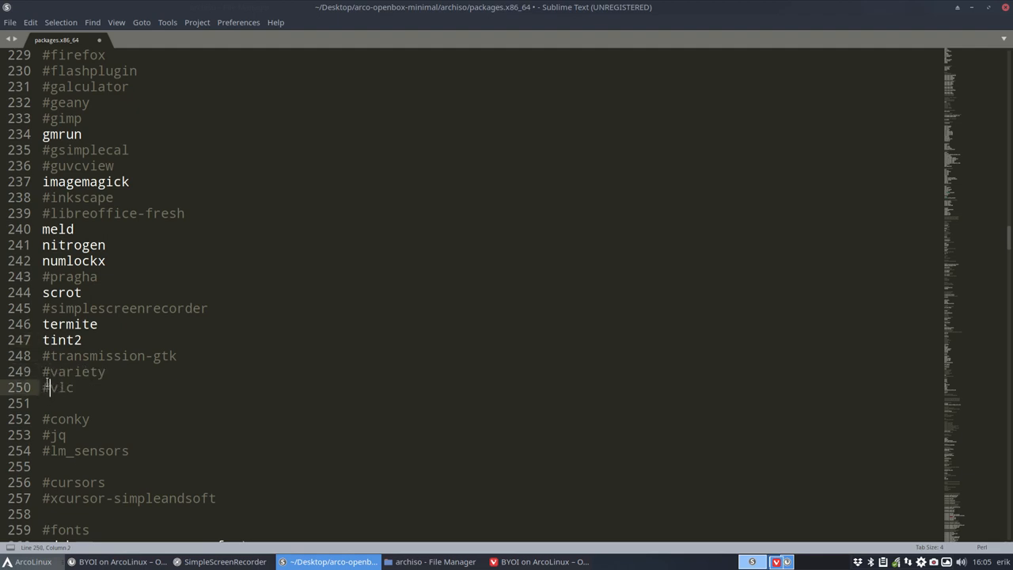
Step: Comment out the remaining unwanted packages further down, including gparted and hardinfo
scroll("down", 3)
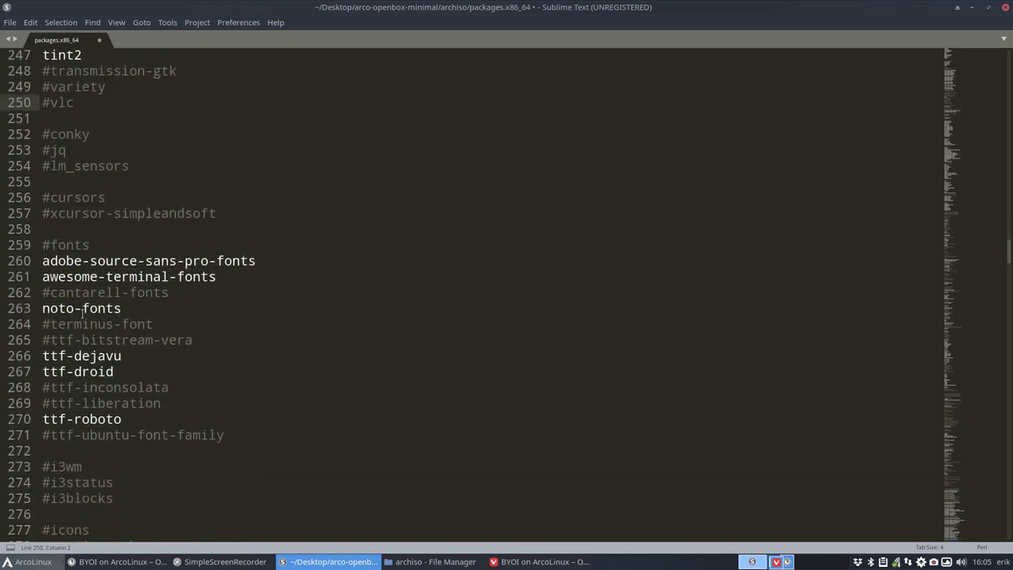
scroll("down", 3)
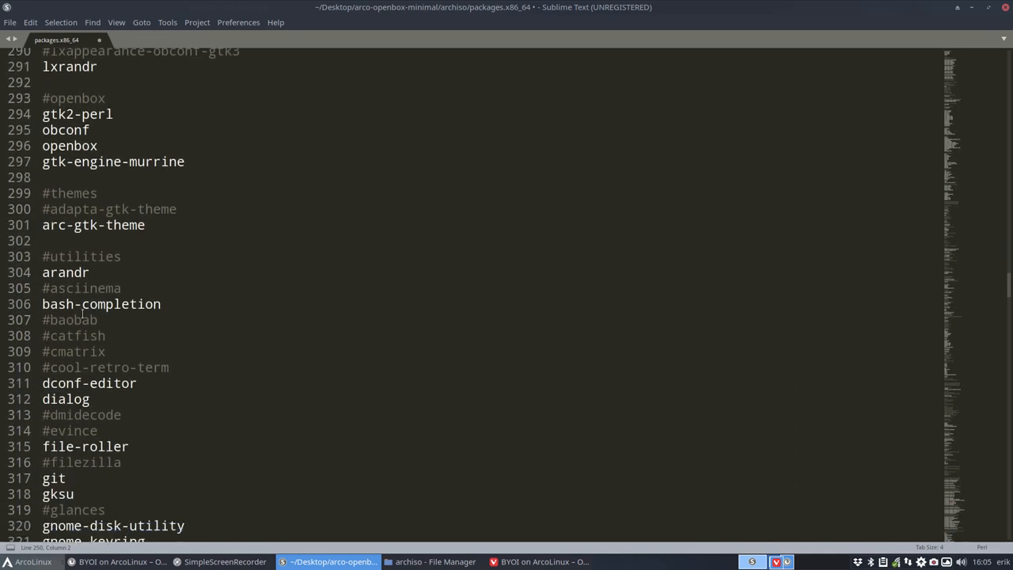
scroll("down", 3)
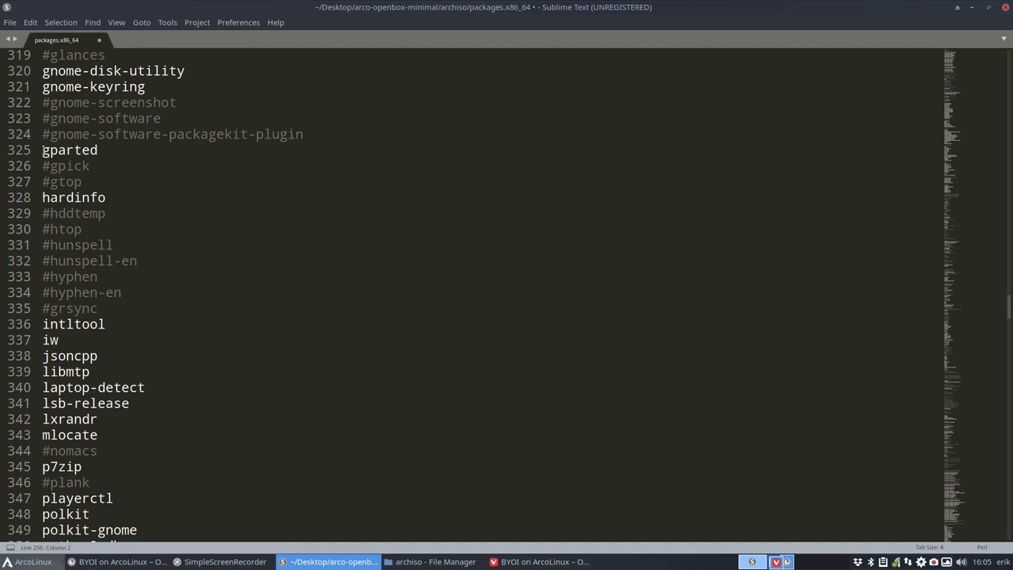
type("#")
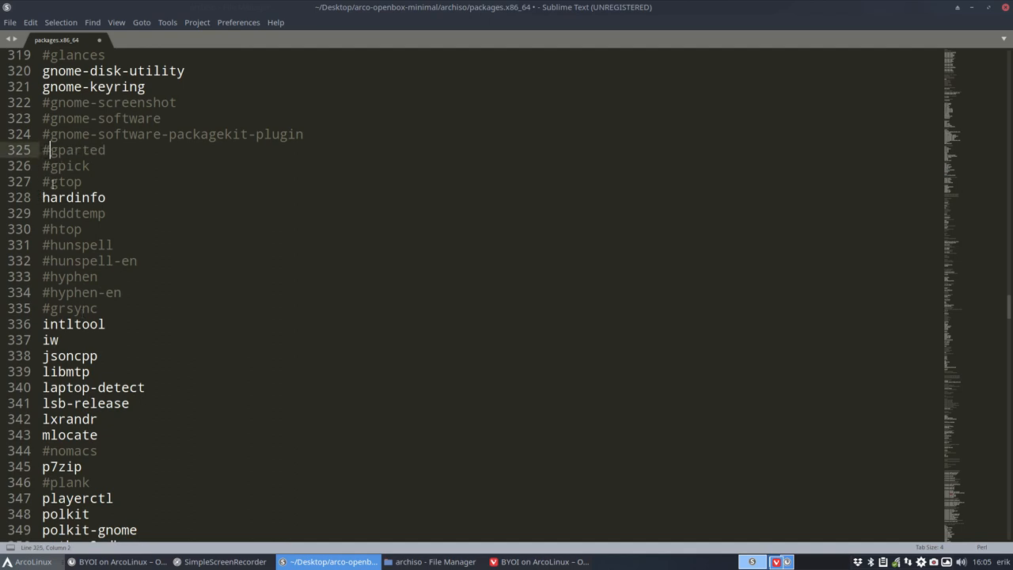
scroll("down", 3)
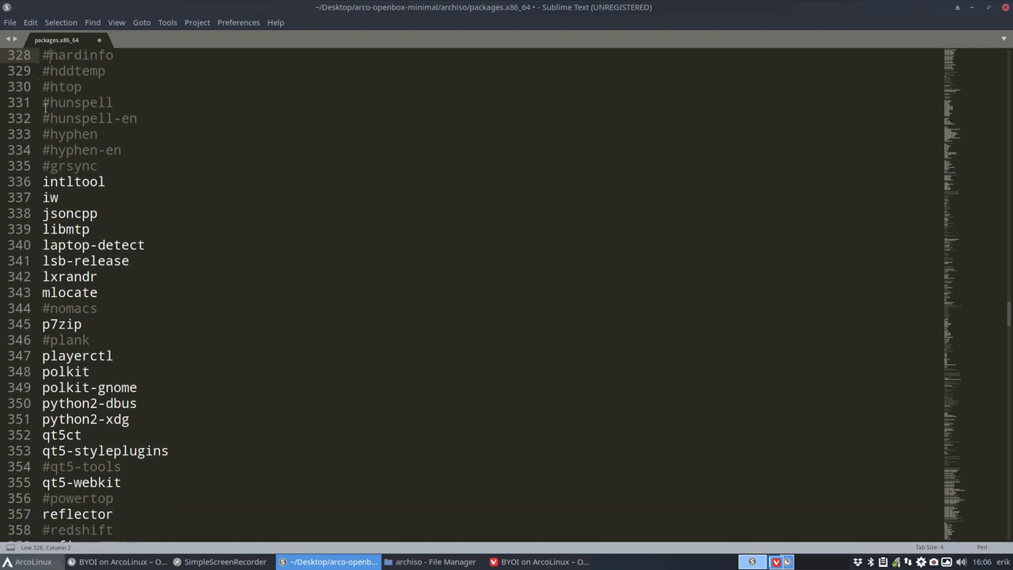
scroll("down", 3)
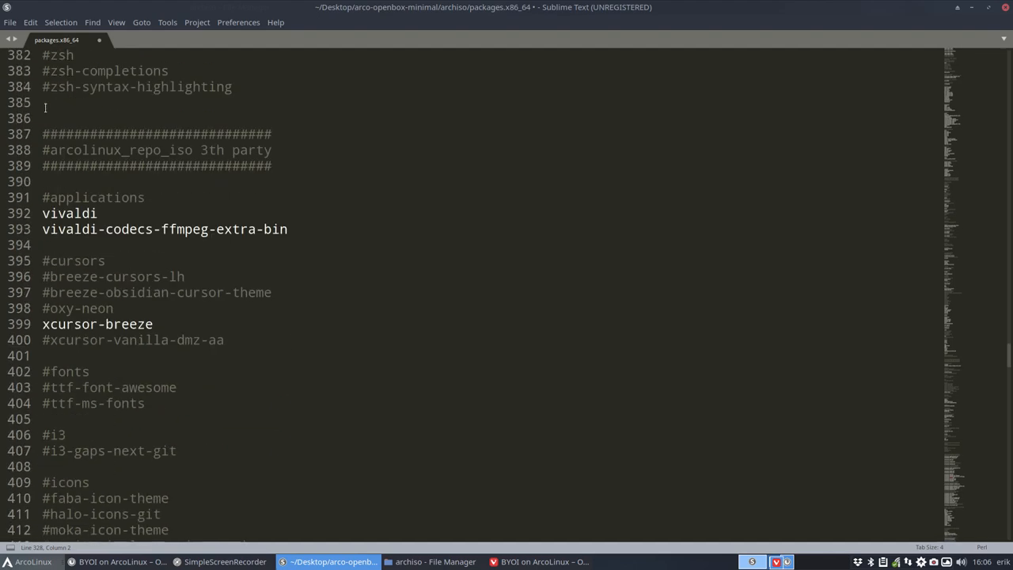
scroll("down", 3)
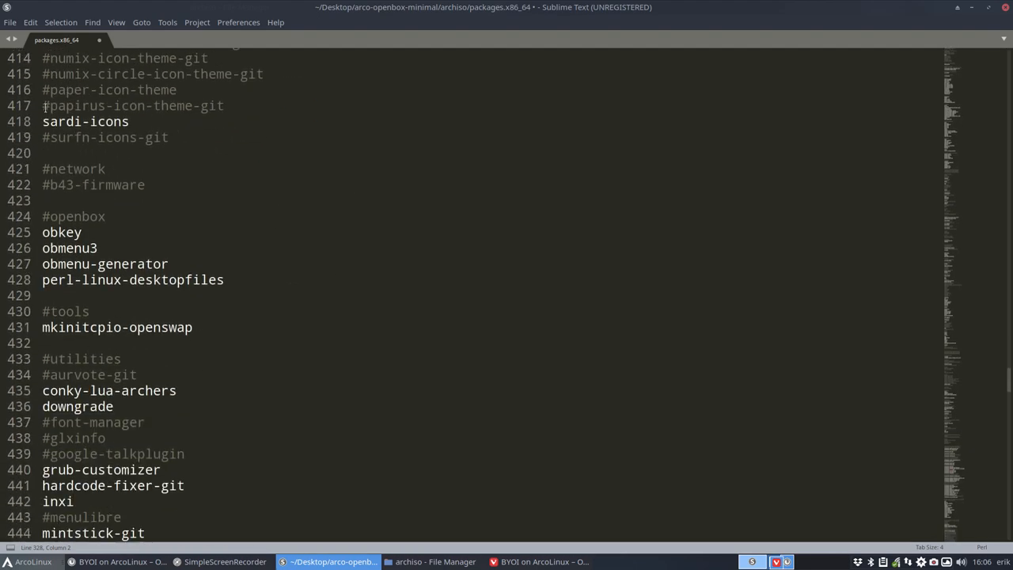
scroll("down", 3)
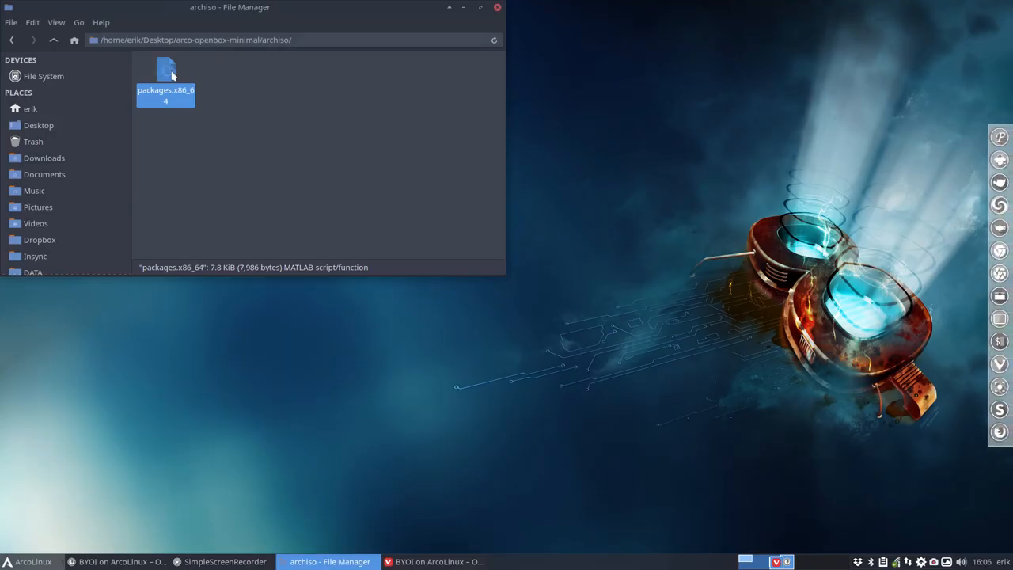
Step: Save packages.x86_64 and open a terminal in Thunar's installation-scripts folder
double_click(165, 72)
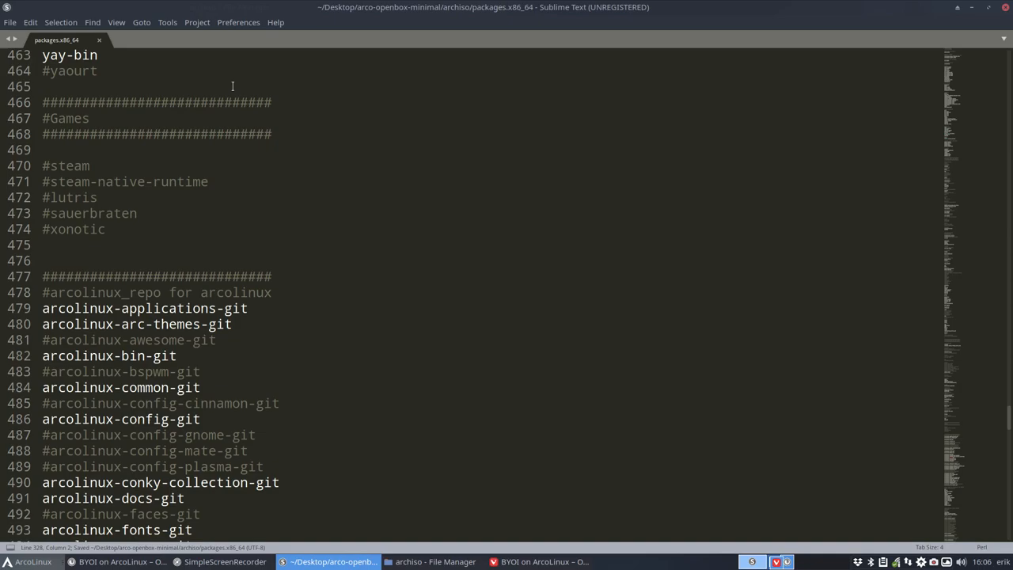
left_click(430, 561)
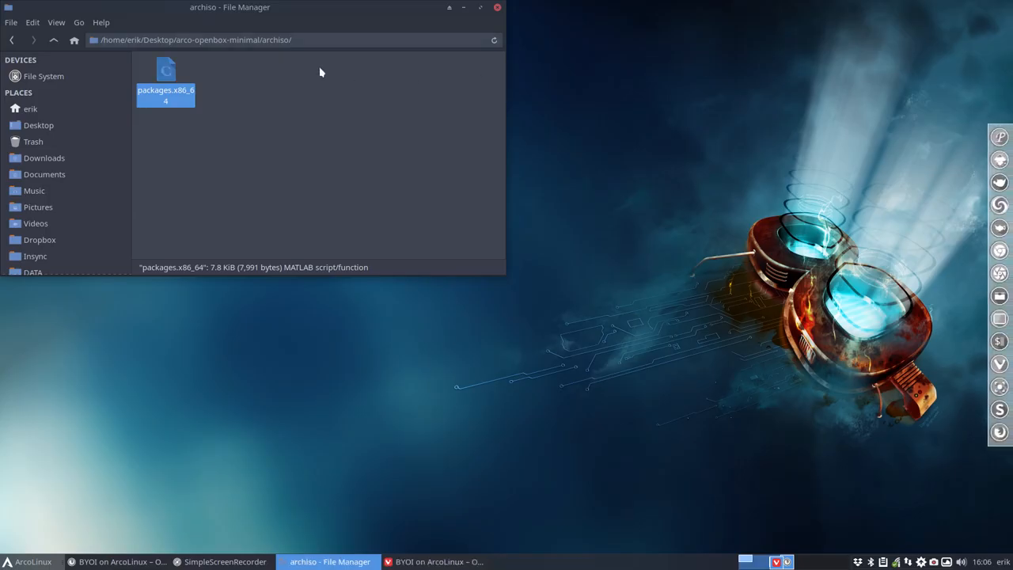
left_click(53, 39)
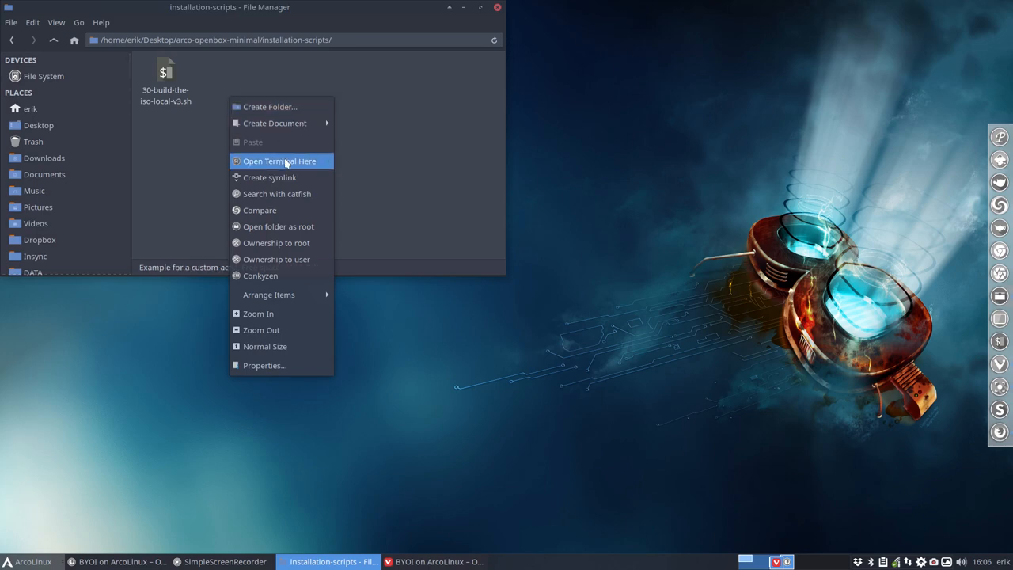
left_click(279, 161)
type("./")
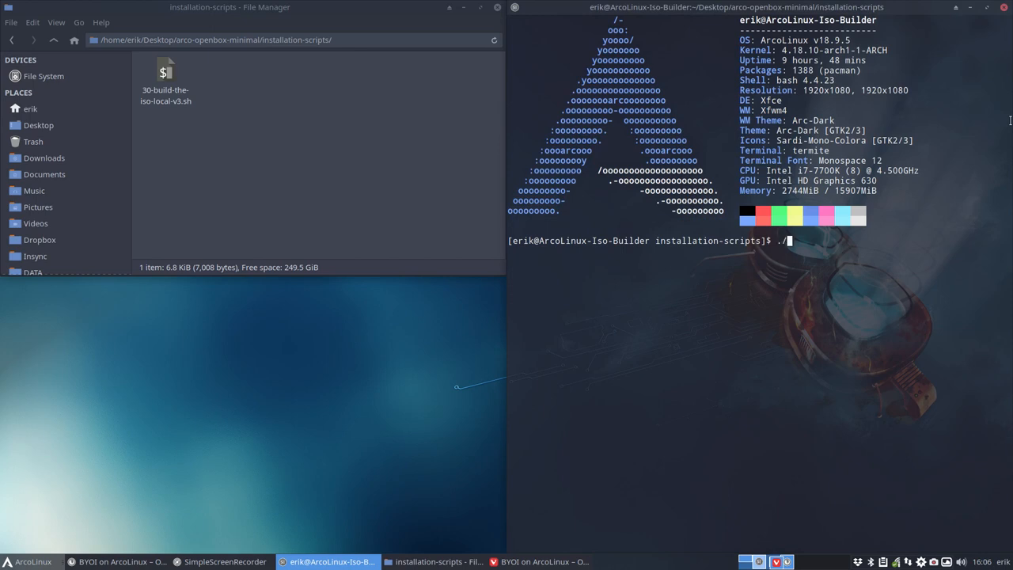
Step: Run ./30-build-the-iso-local-v3.sh and follow its package download progress
key("Return")
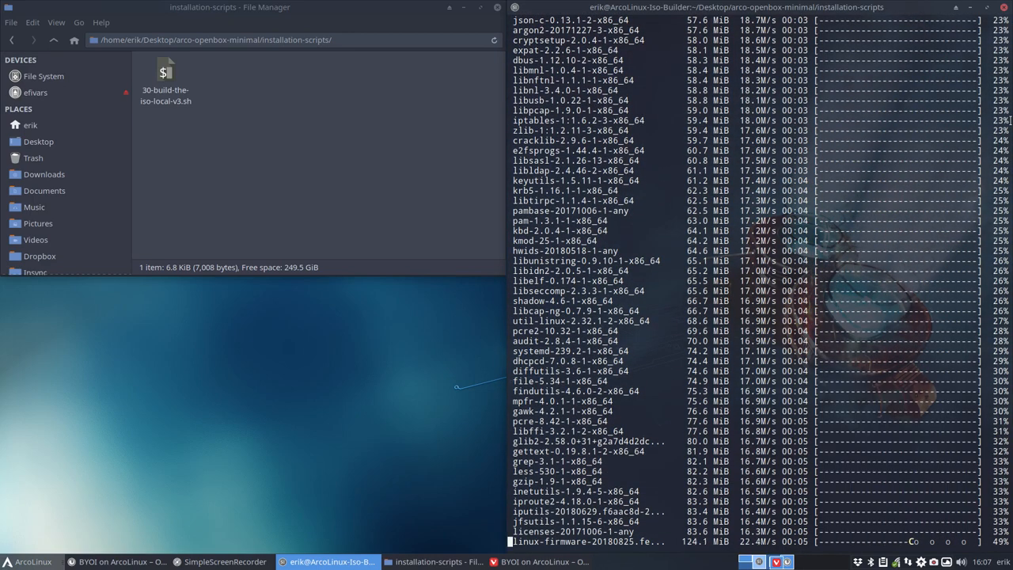
scroll("down", 3)
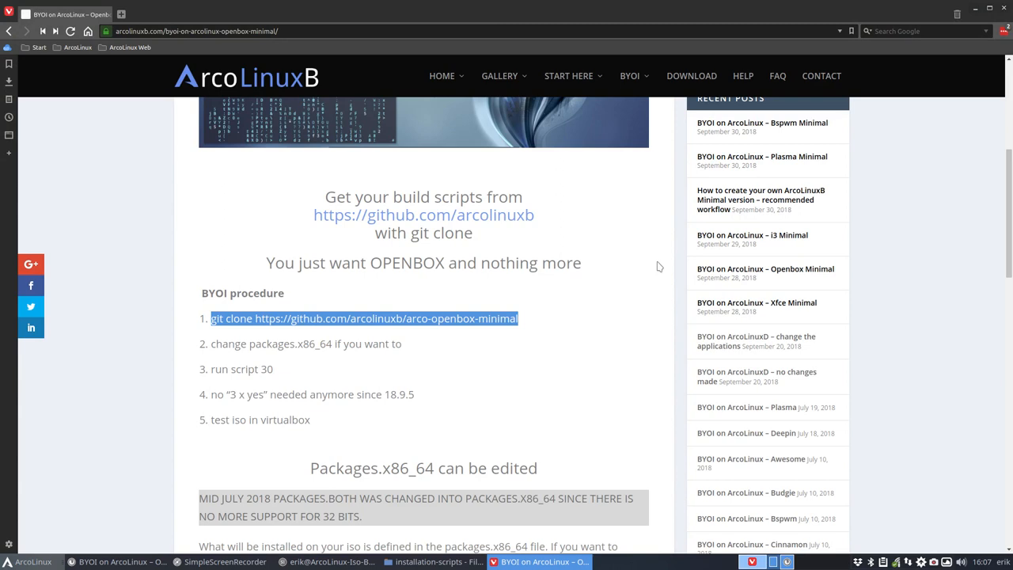
Step: Browse the site's BYOI menu for the ArcoLinuxB ISO Min tutorials
left_click(630, 75)
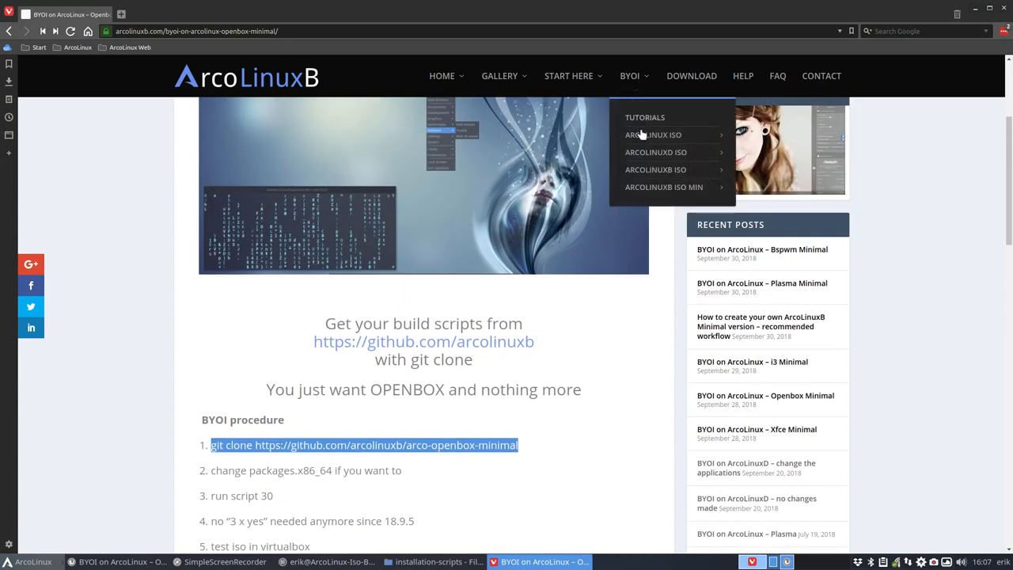
mouse_move(653, 134)
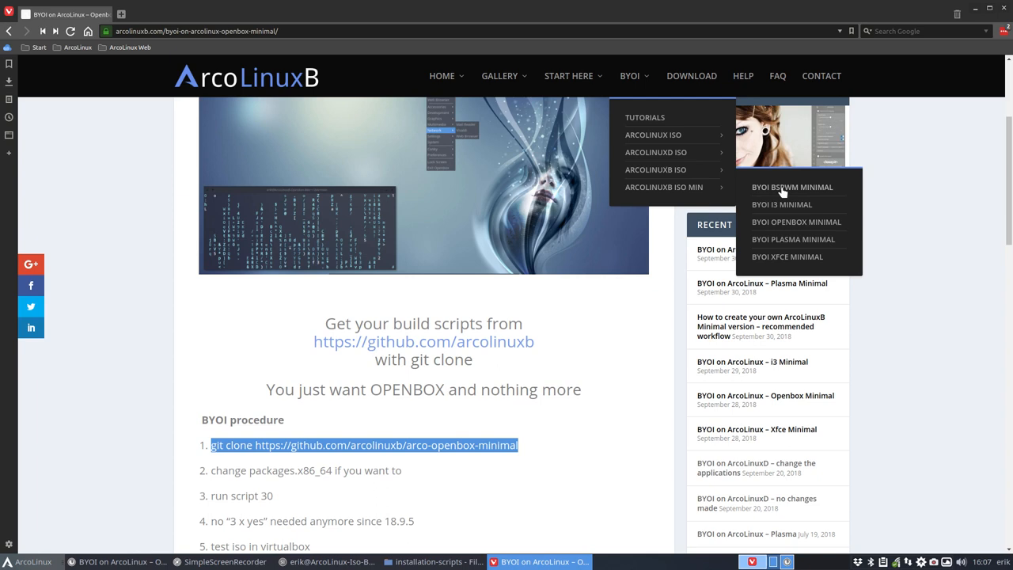
mouse_move(771, 193)
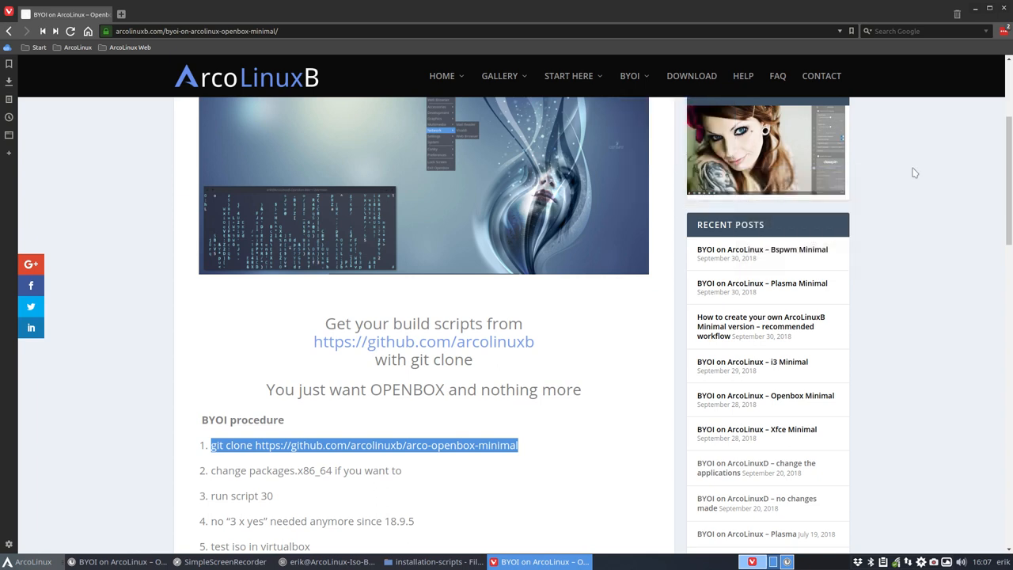
mouse_move(923, 170)
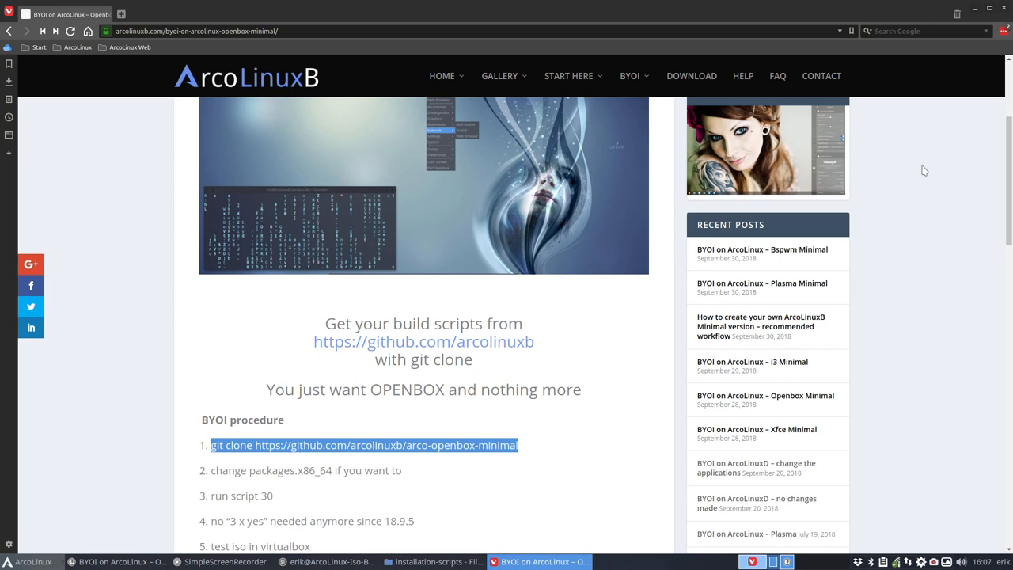
mouse_move(915, 143)
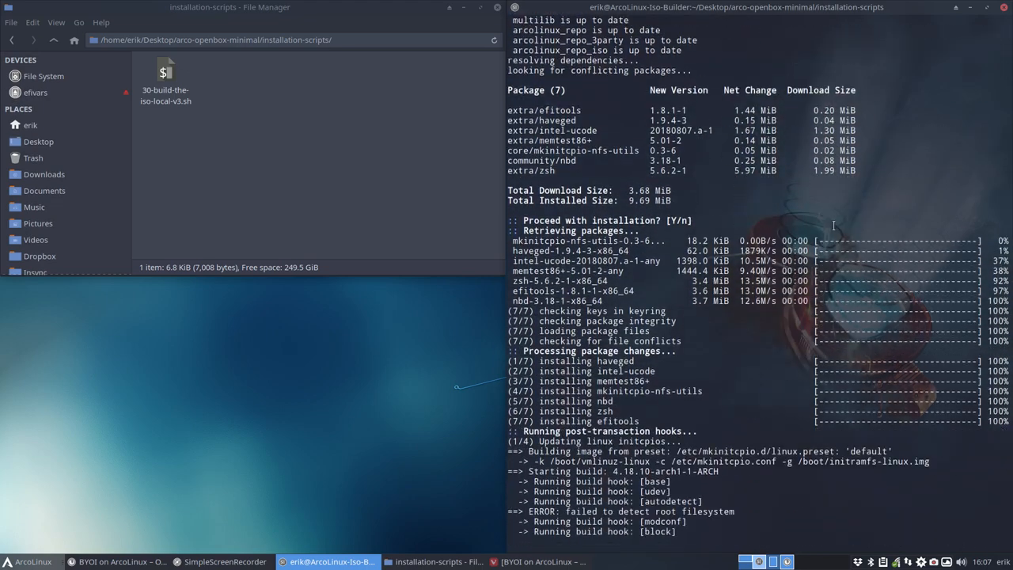
Step: Wait for the build to finish, then open ArcoLinuxB-Out holding the new ISO
scroll("down", 3)
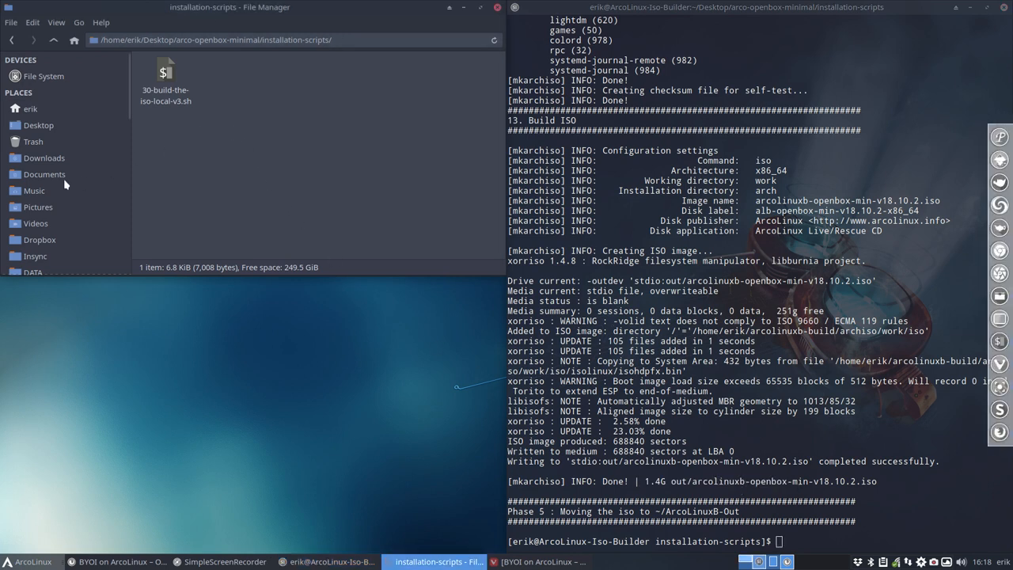
left_click(30, 108)
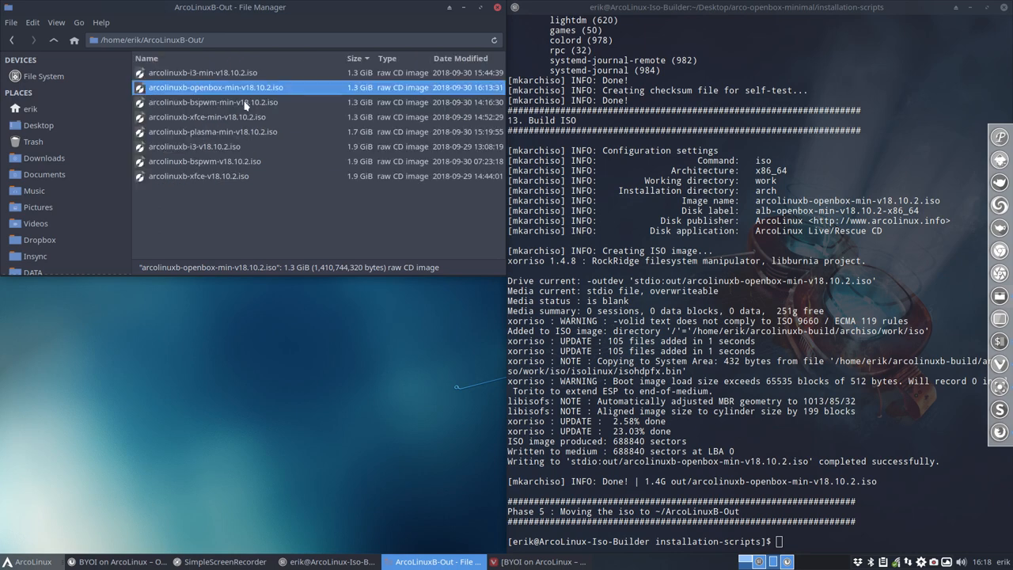
mouse_move(412, 97)
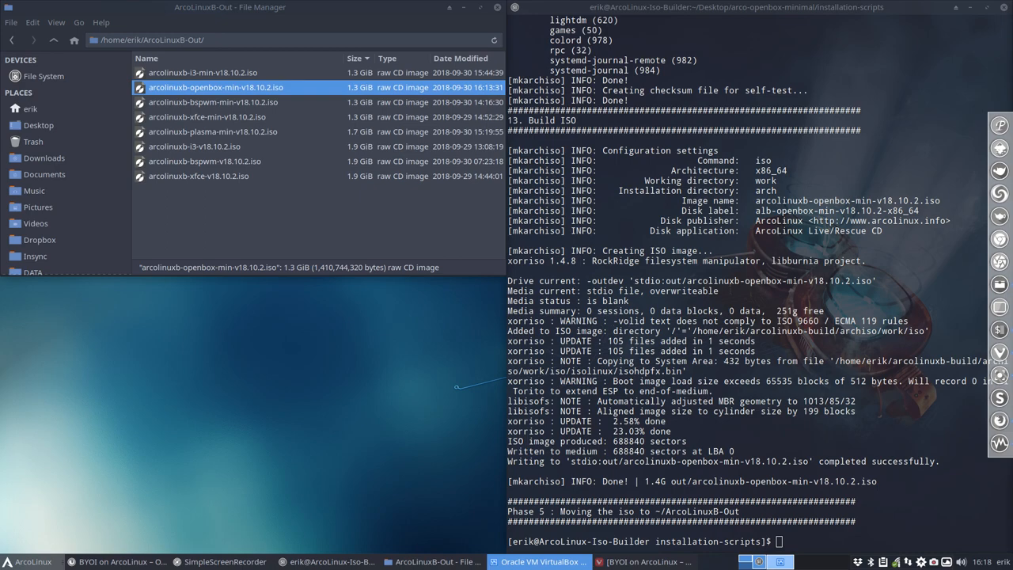
Step: Clone the template VM under the name 'ArcoLinuxB Openbox Minimal'
left_click(540, 561)
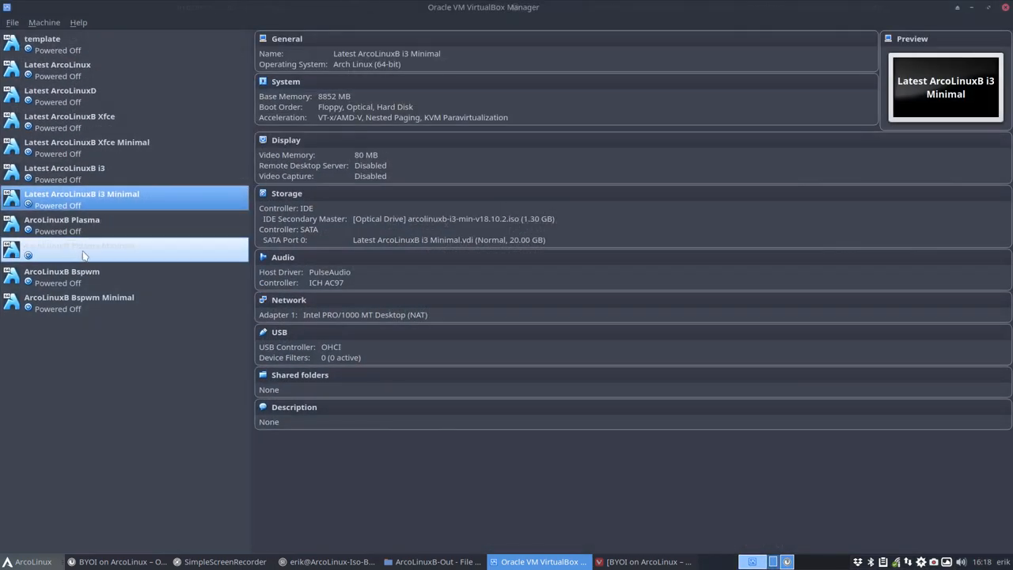
mouse_move(136, 380)
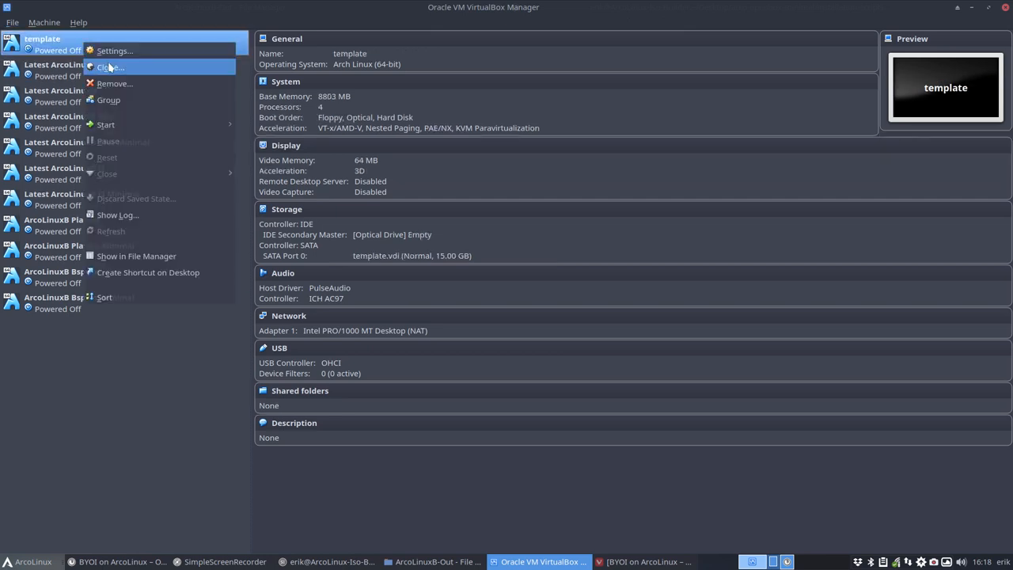
left_click(111, 66)
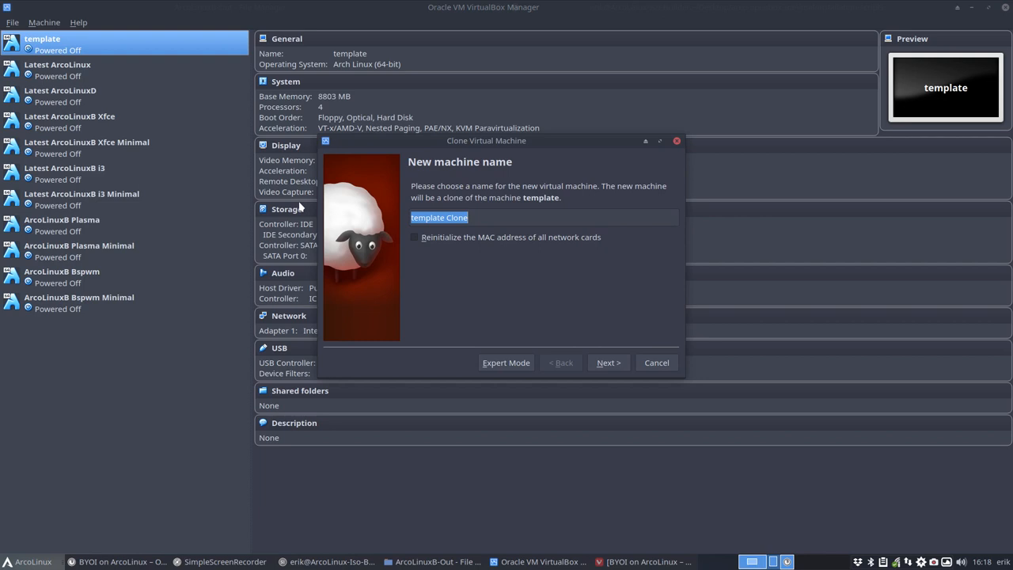
type("ArcoLin")
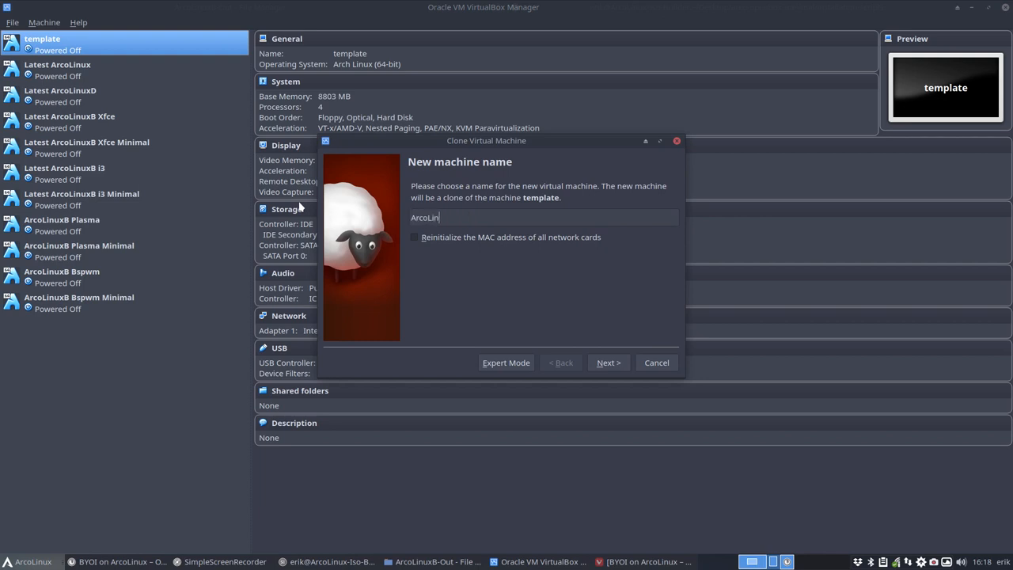
type("ux")
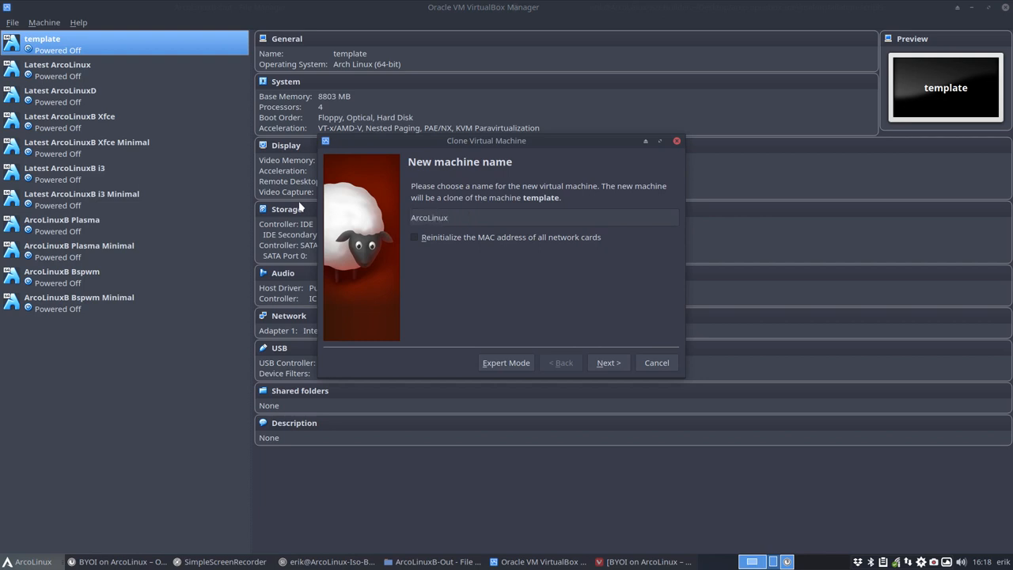
type("B")
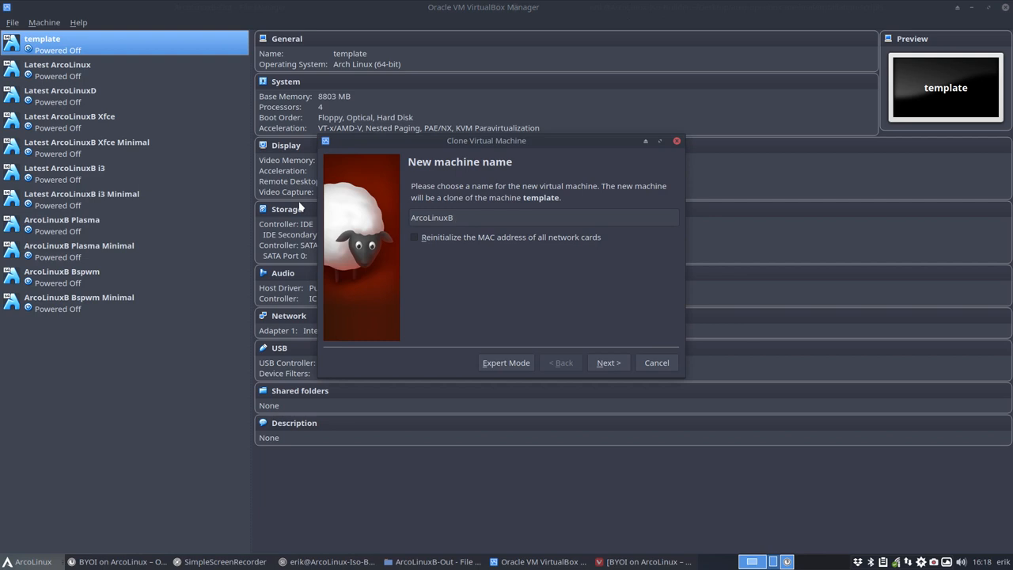
type("Opeb")
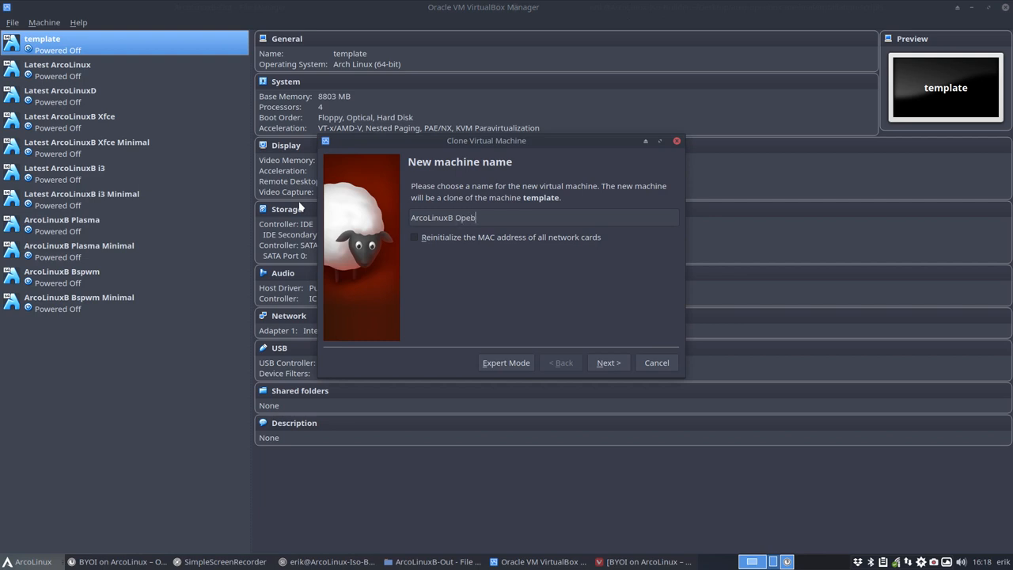
type("Openbo")
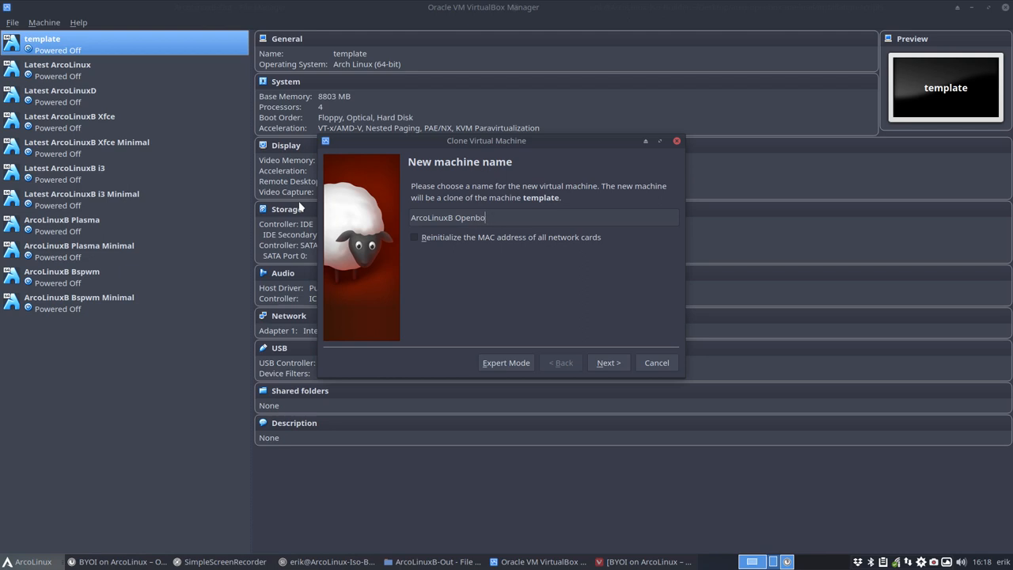
left_click(607, 362)
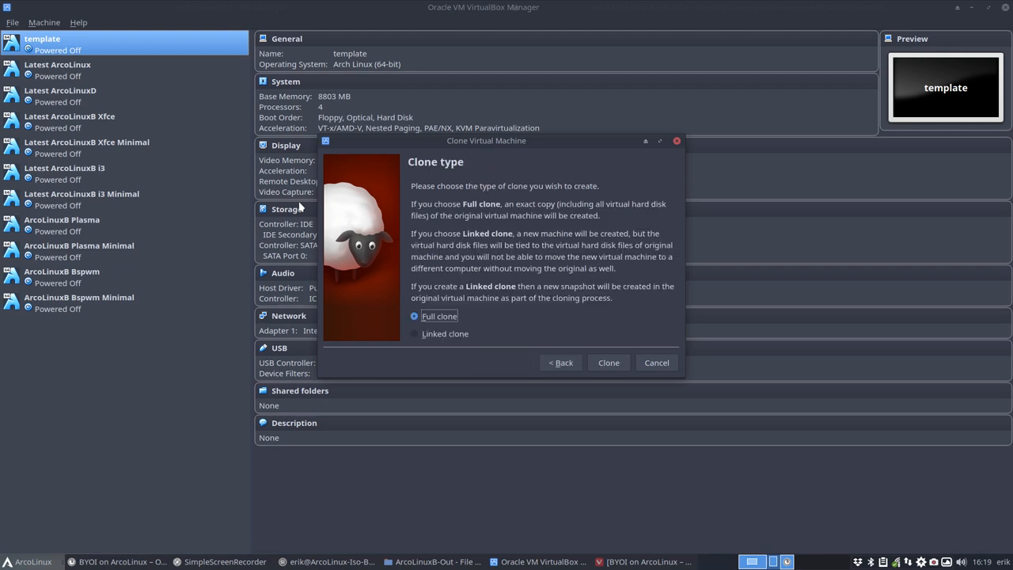
mouse_move(609, 363)
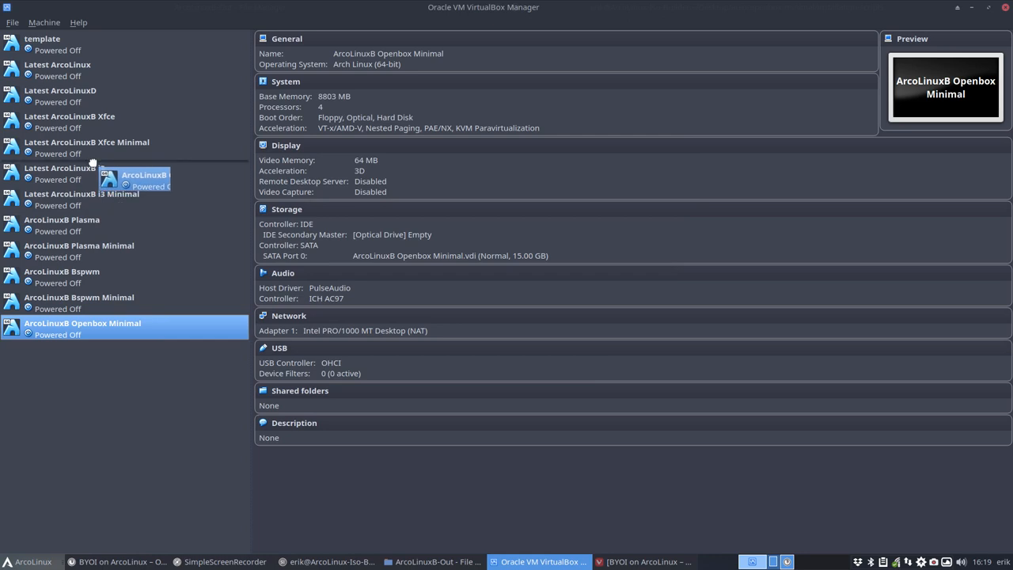
Step: Load the new openbox-min ISO into the clone's optical drive and start the VM
left_click(392, 234)
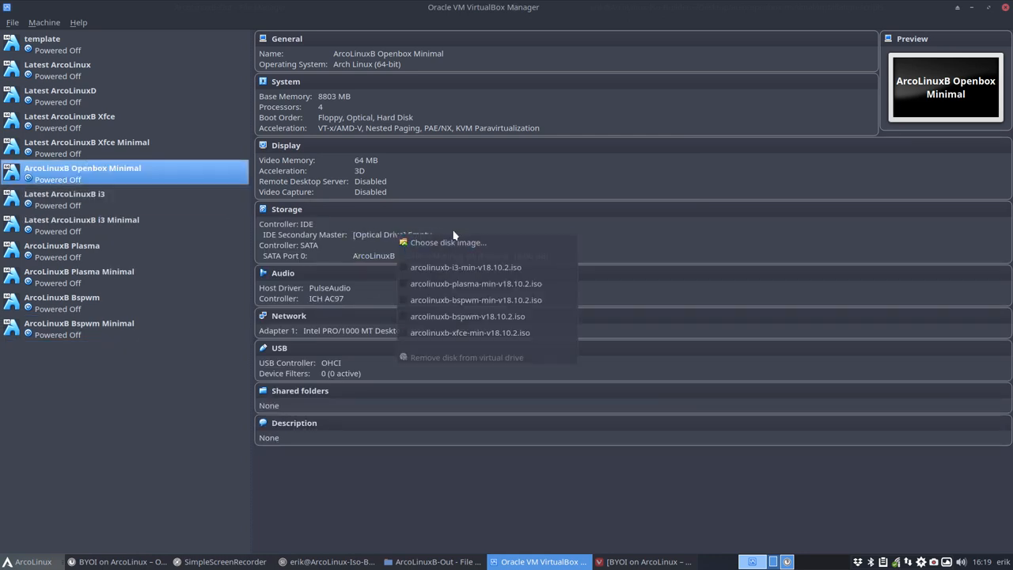
left_click(447, 242)
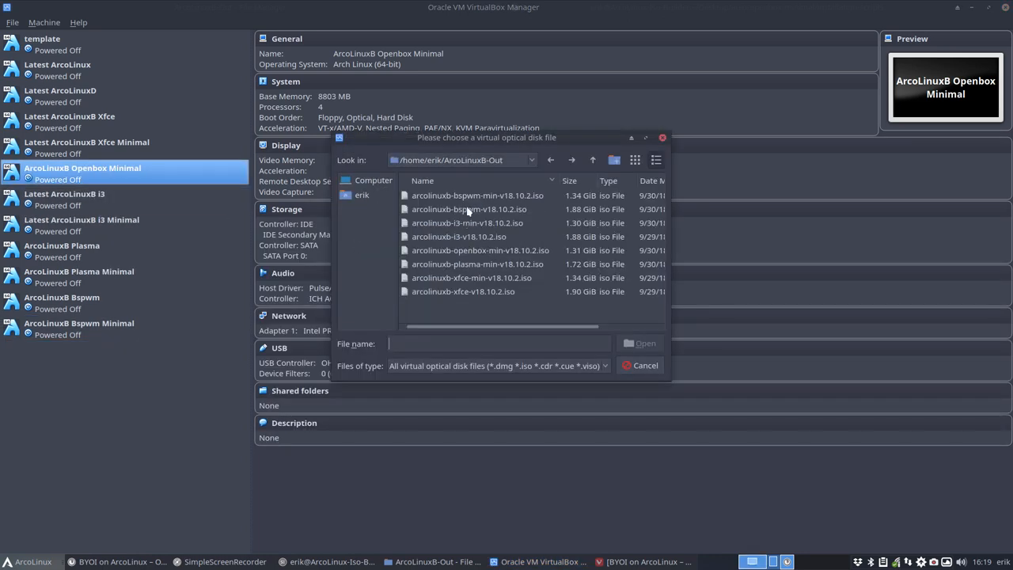
left_click(640, 365)
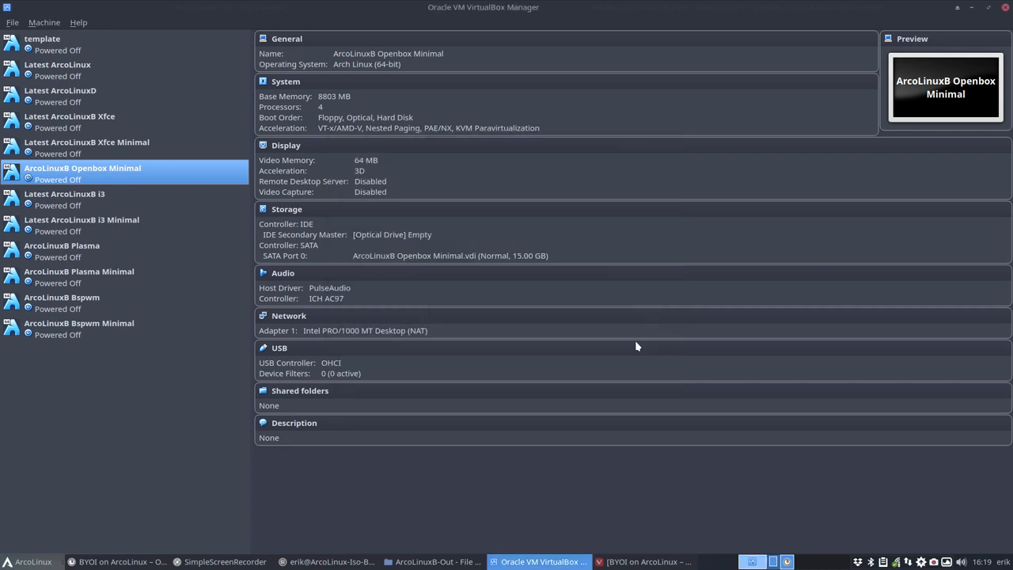
left_click(392, 234)
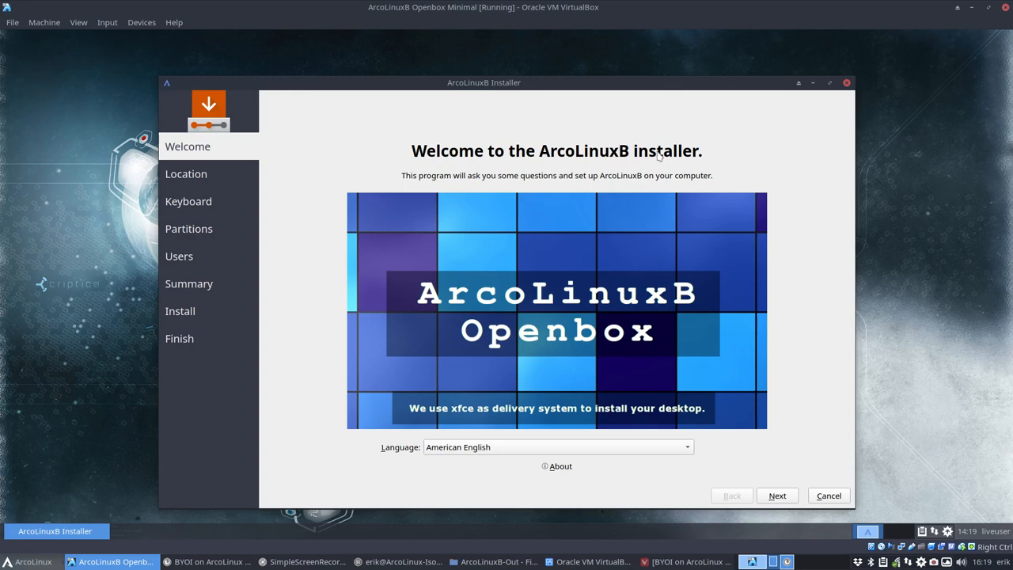
mouse_move(790, 502)
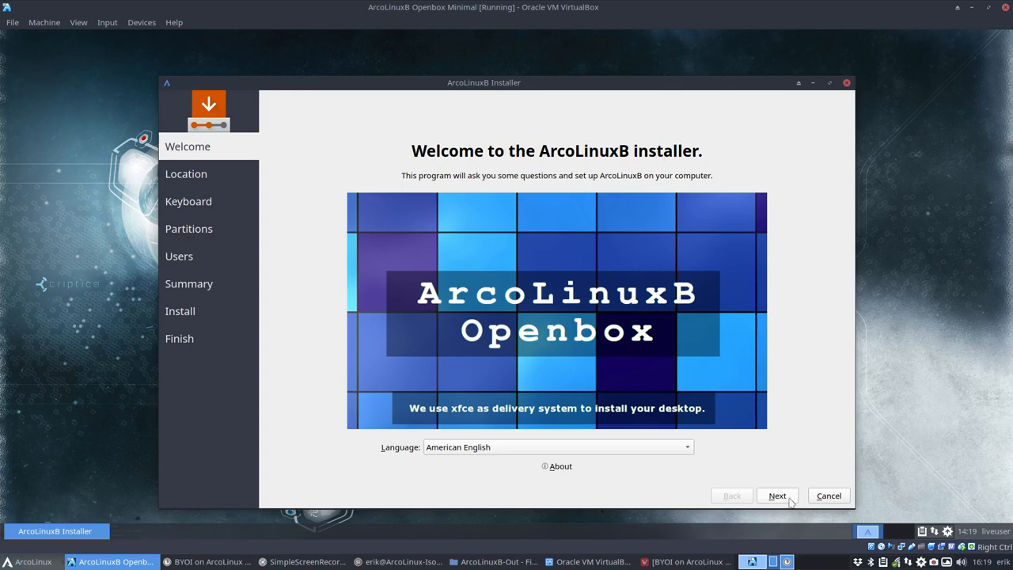
mouse_move(847, 83)
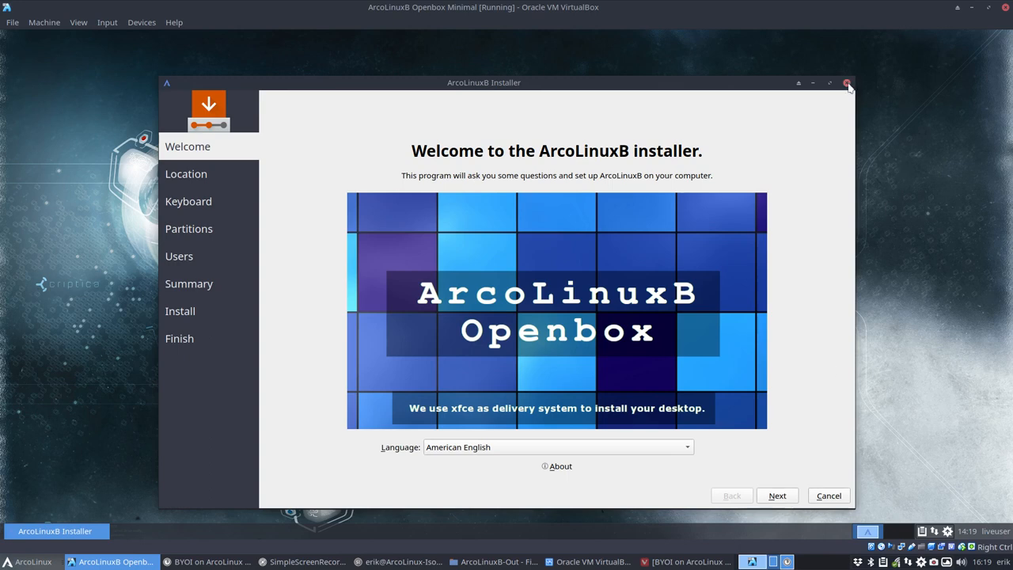